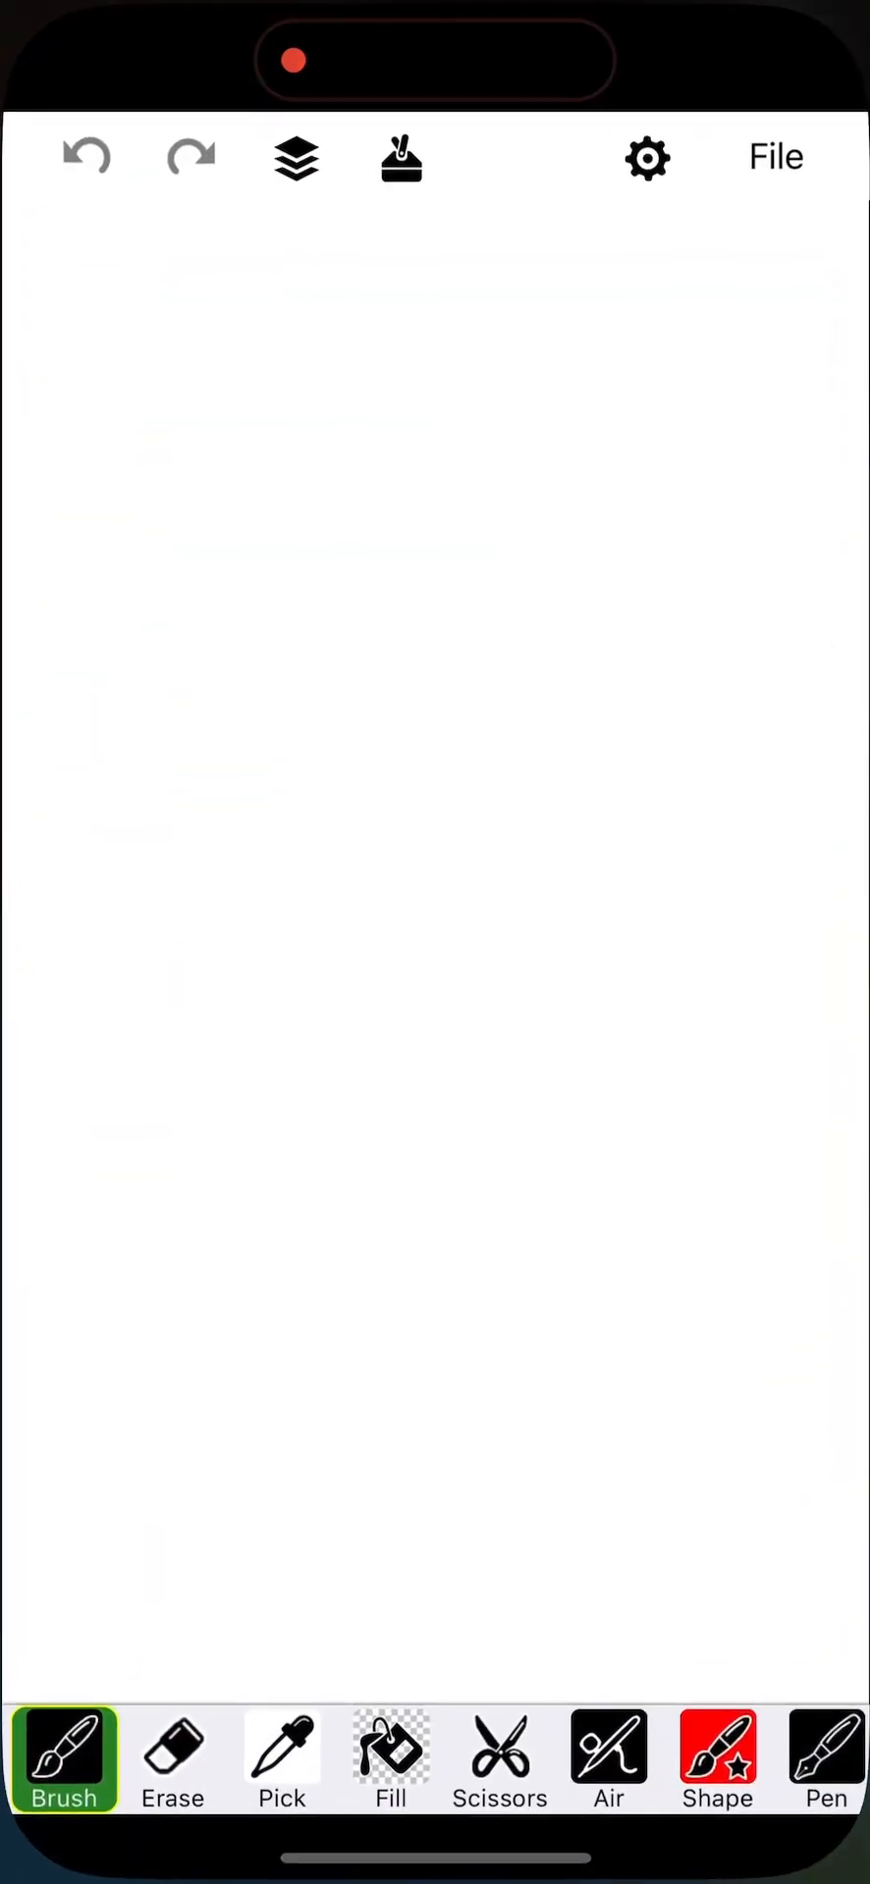
Step: Import the photo of the man in the cowboy hat from the library, uncropped
left_click(775, 156)
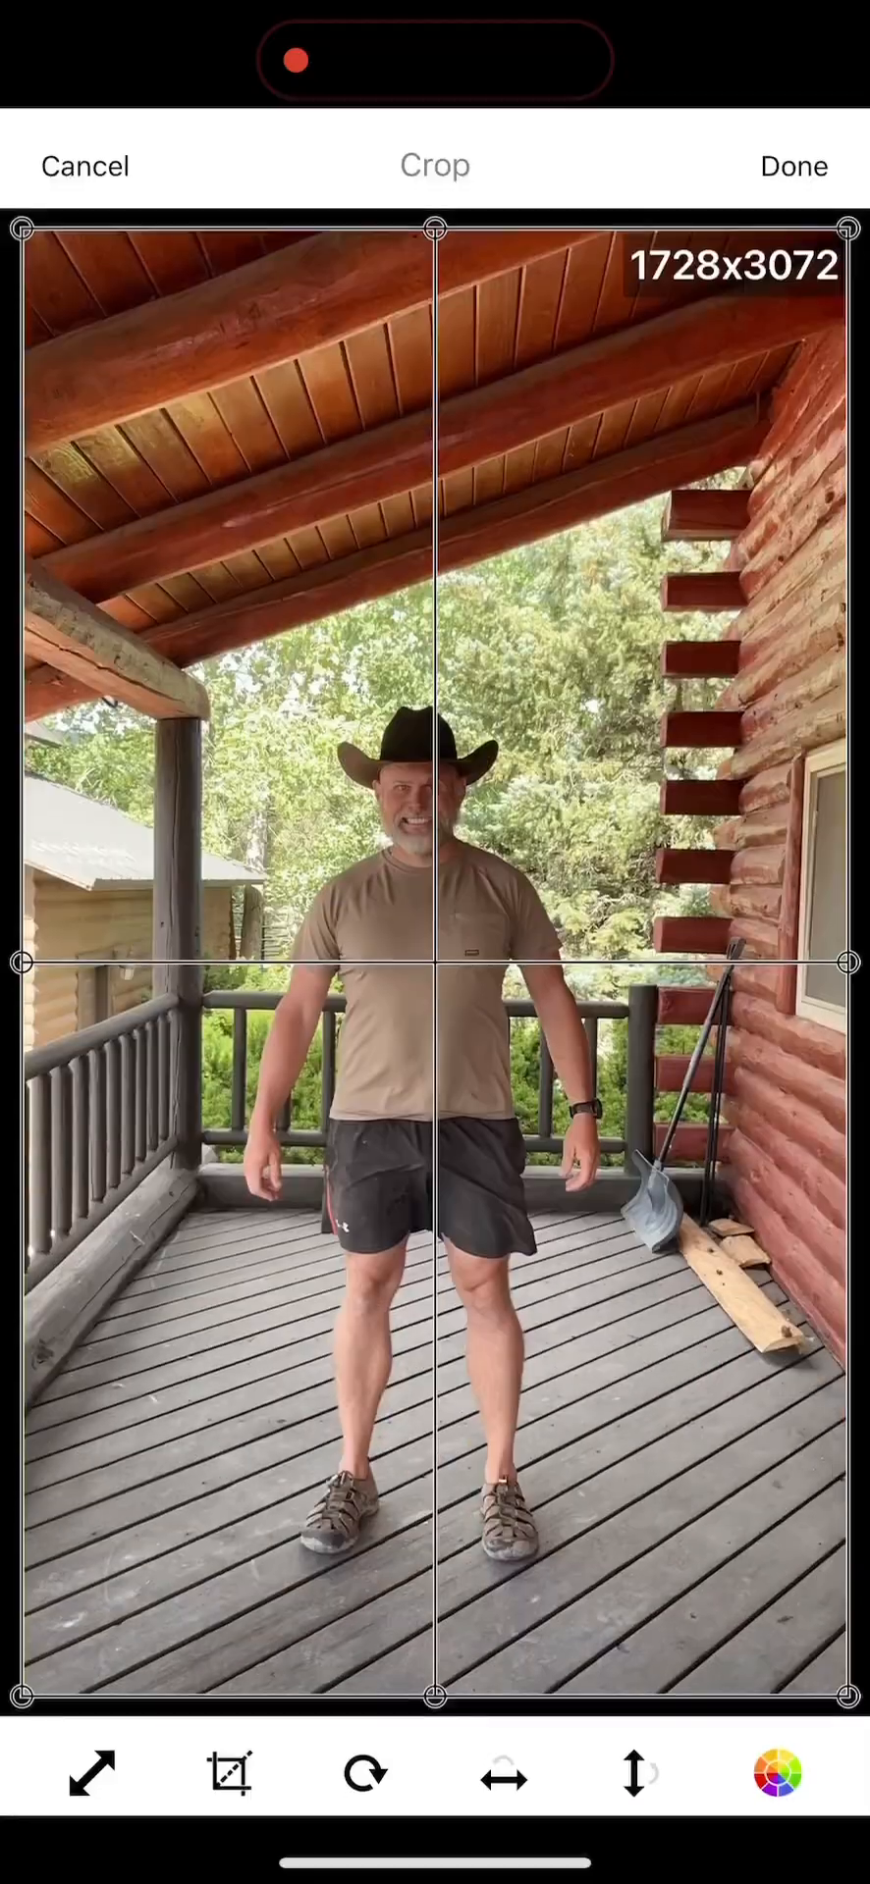
left_click(793, 165)
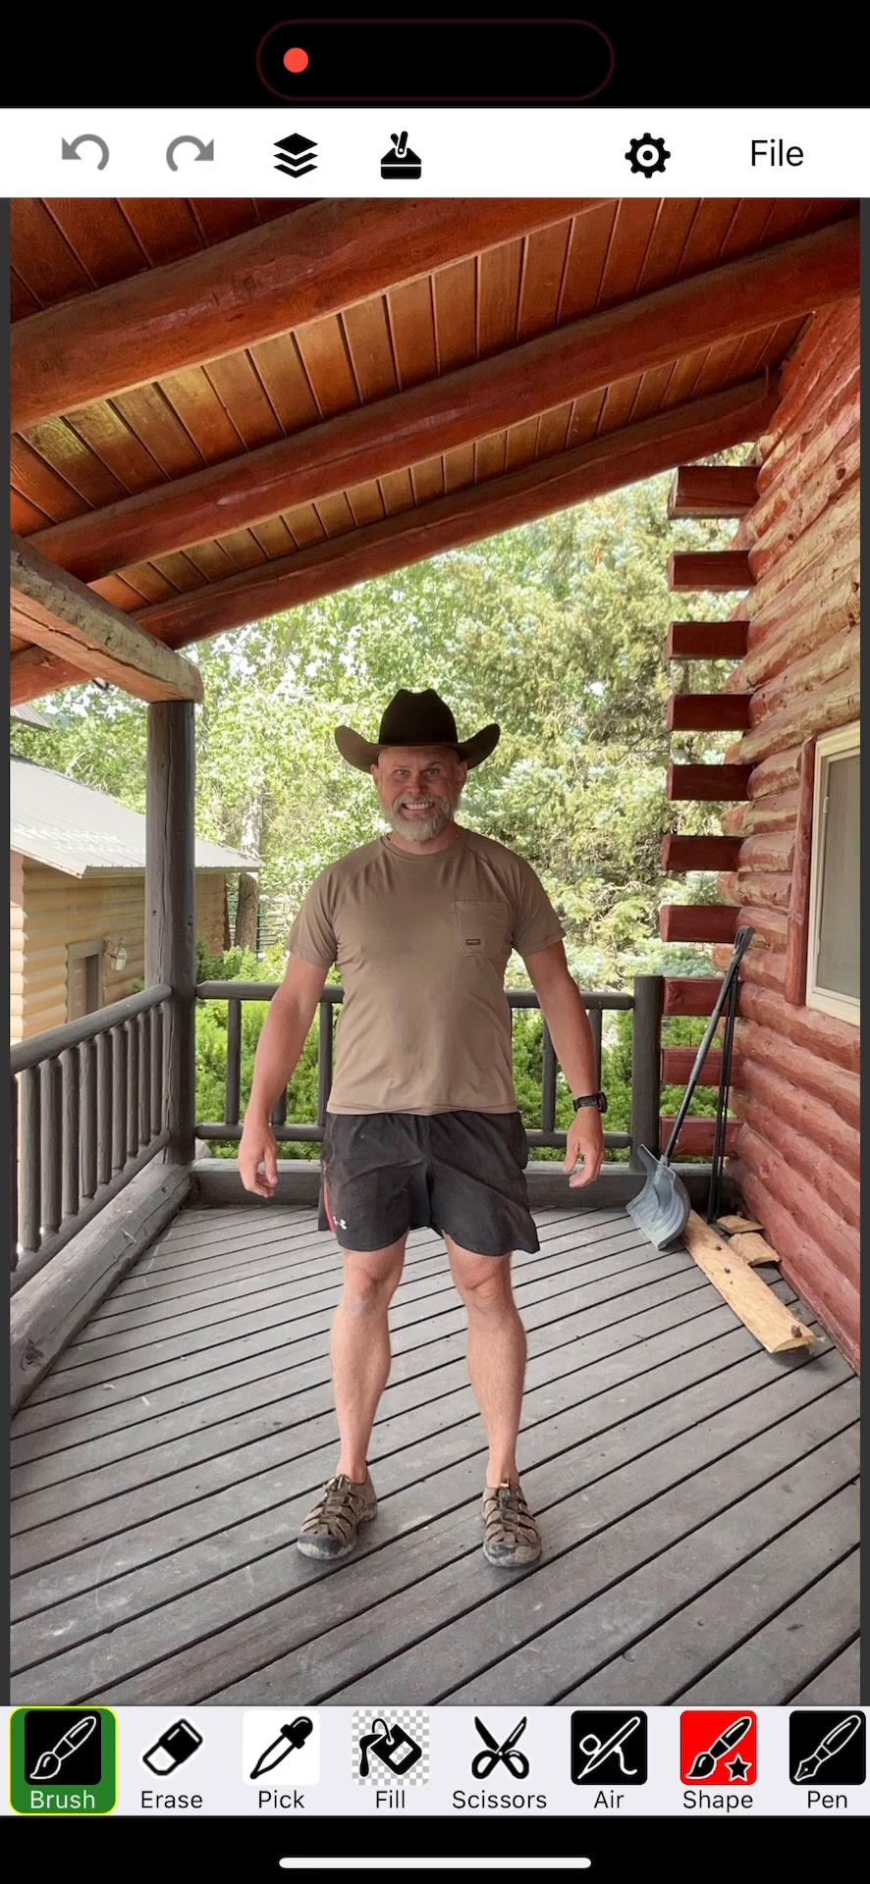
Step: Trace around the man with the Scissors tool and copy the cut-out figure
left_click(170, 1756)
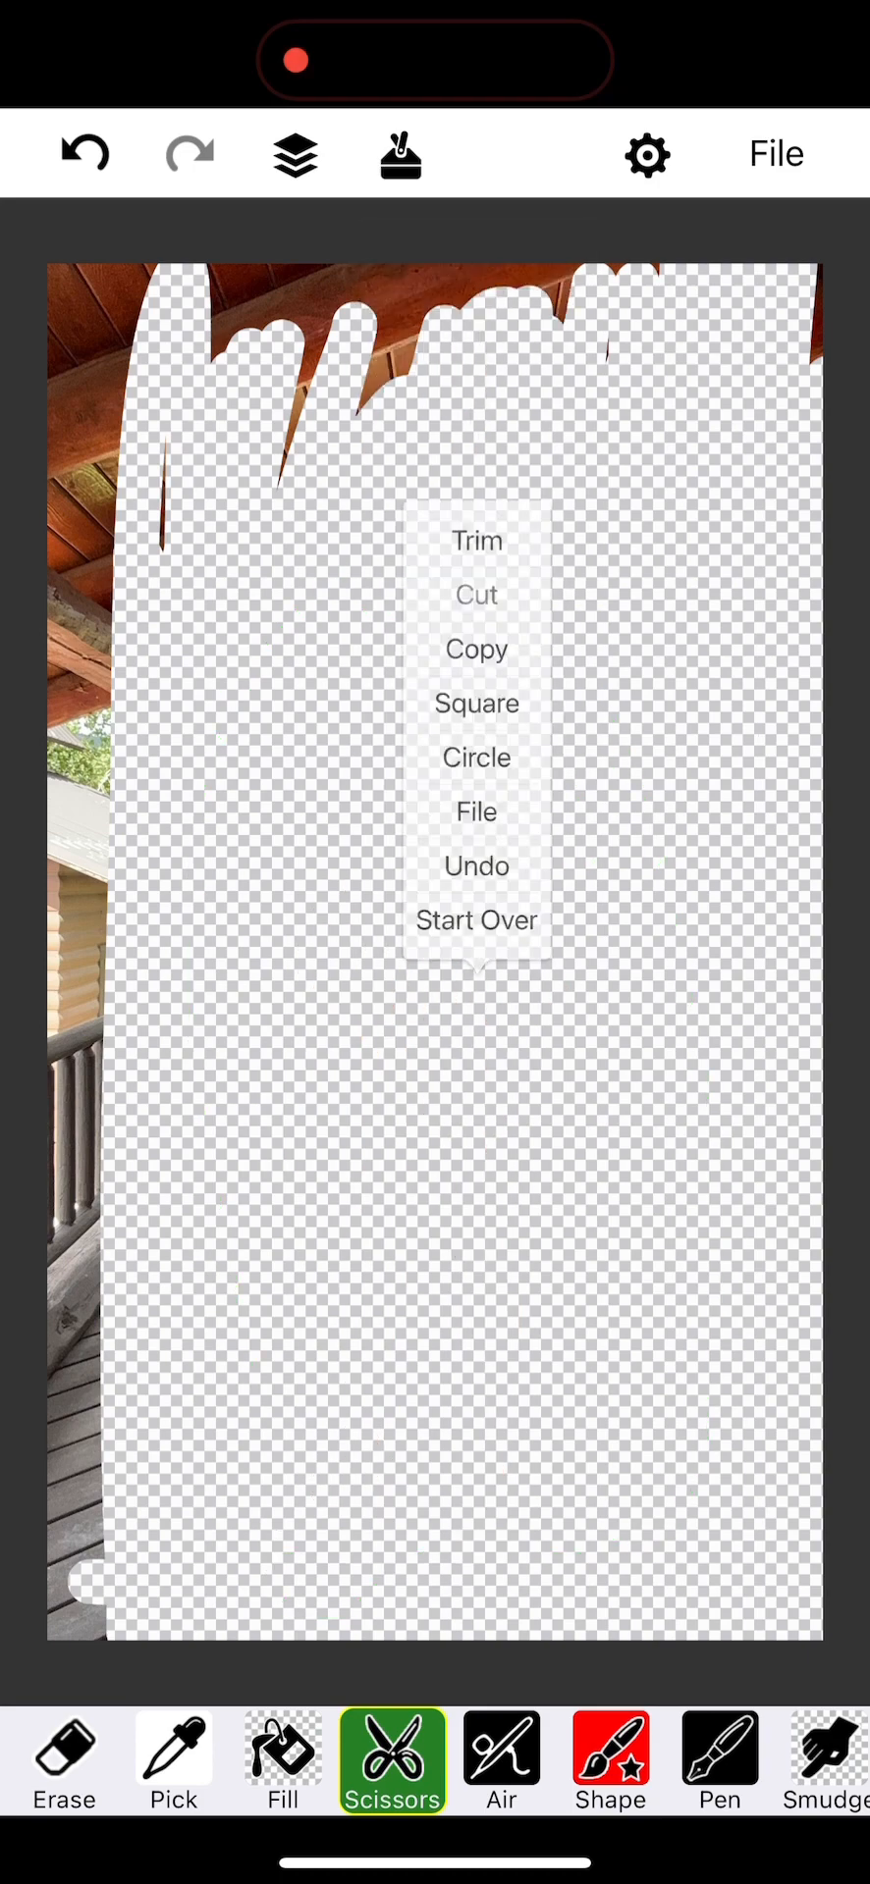
left_click(774, 153)
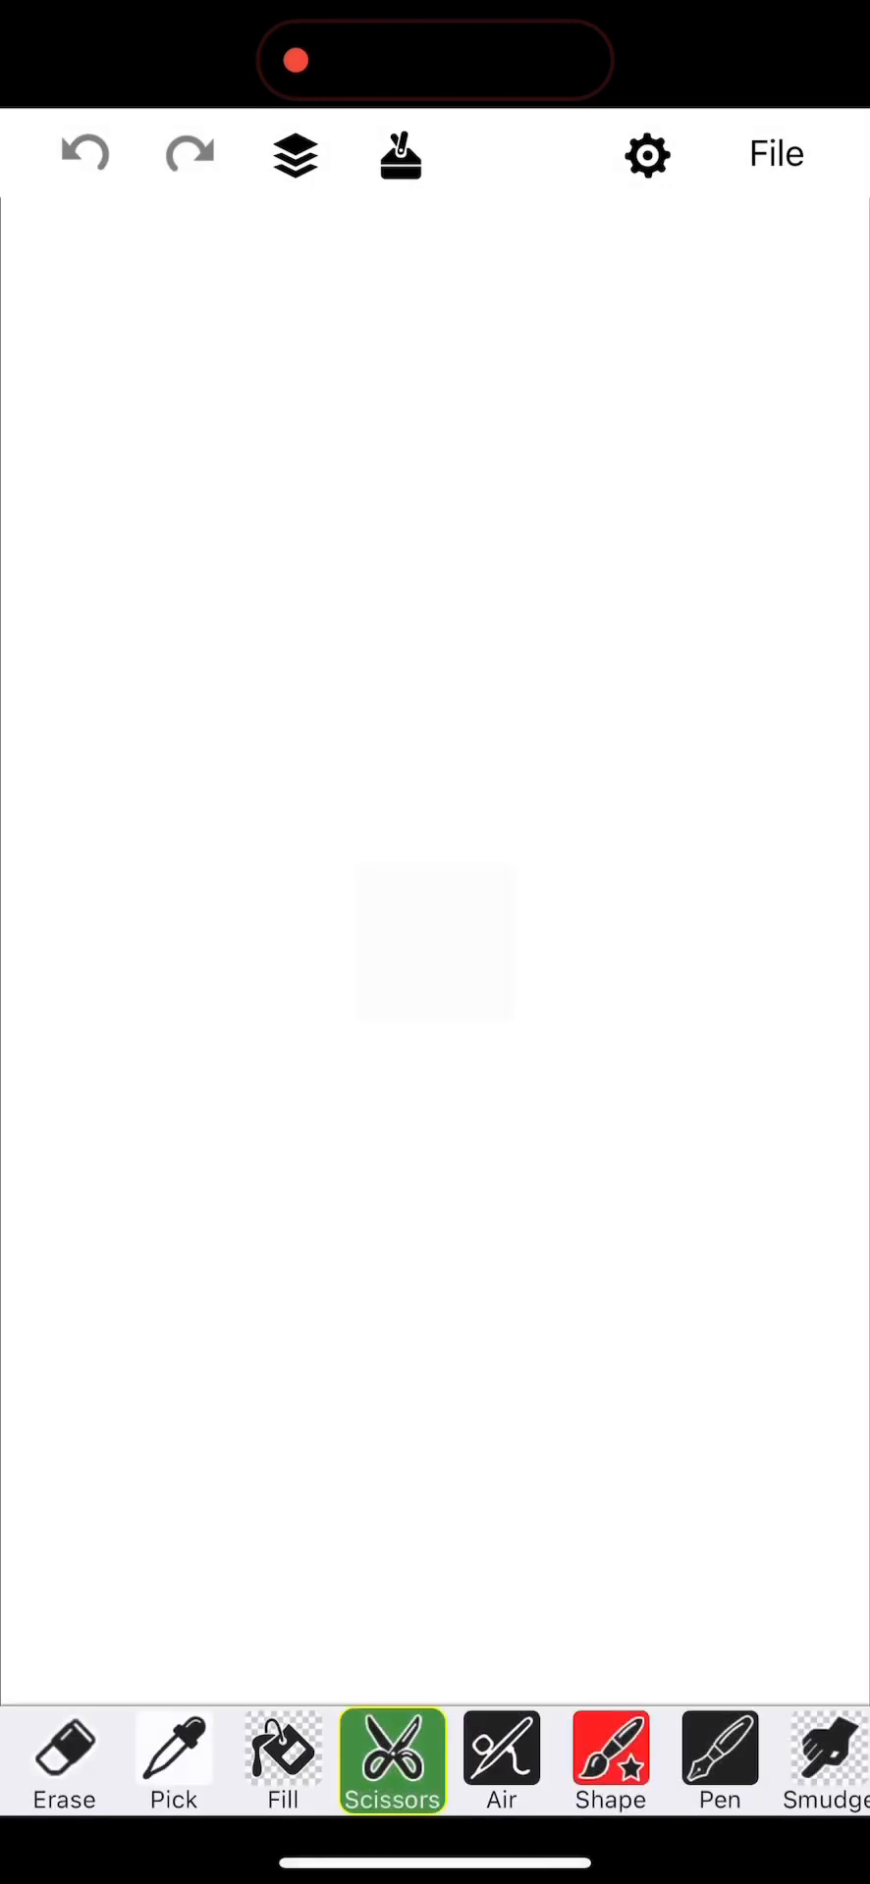
Step: Paste the cut-out man, enlarge his pasted head over the body, and send him to Animated Drawings
left_click(392, 1760)
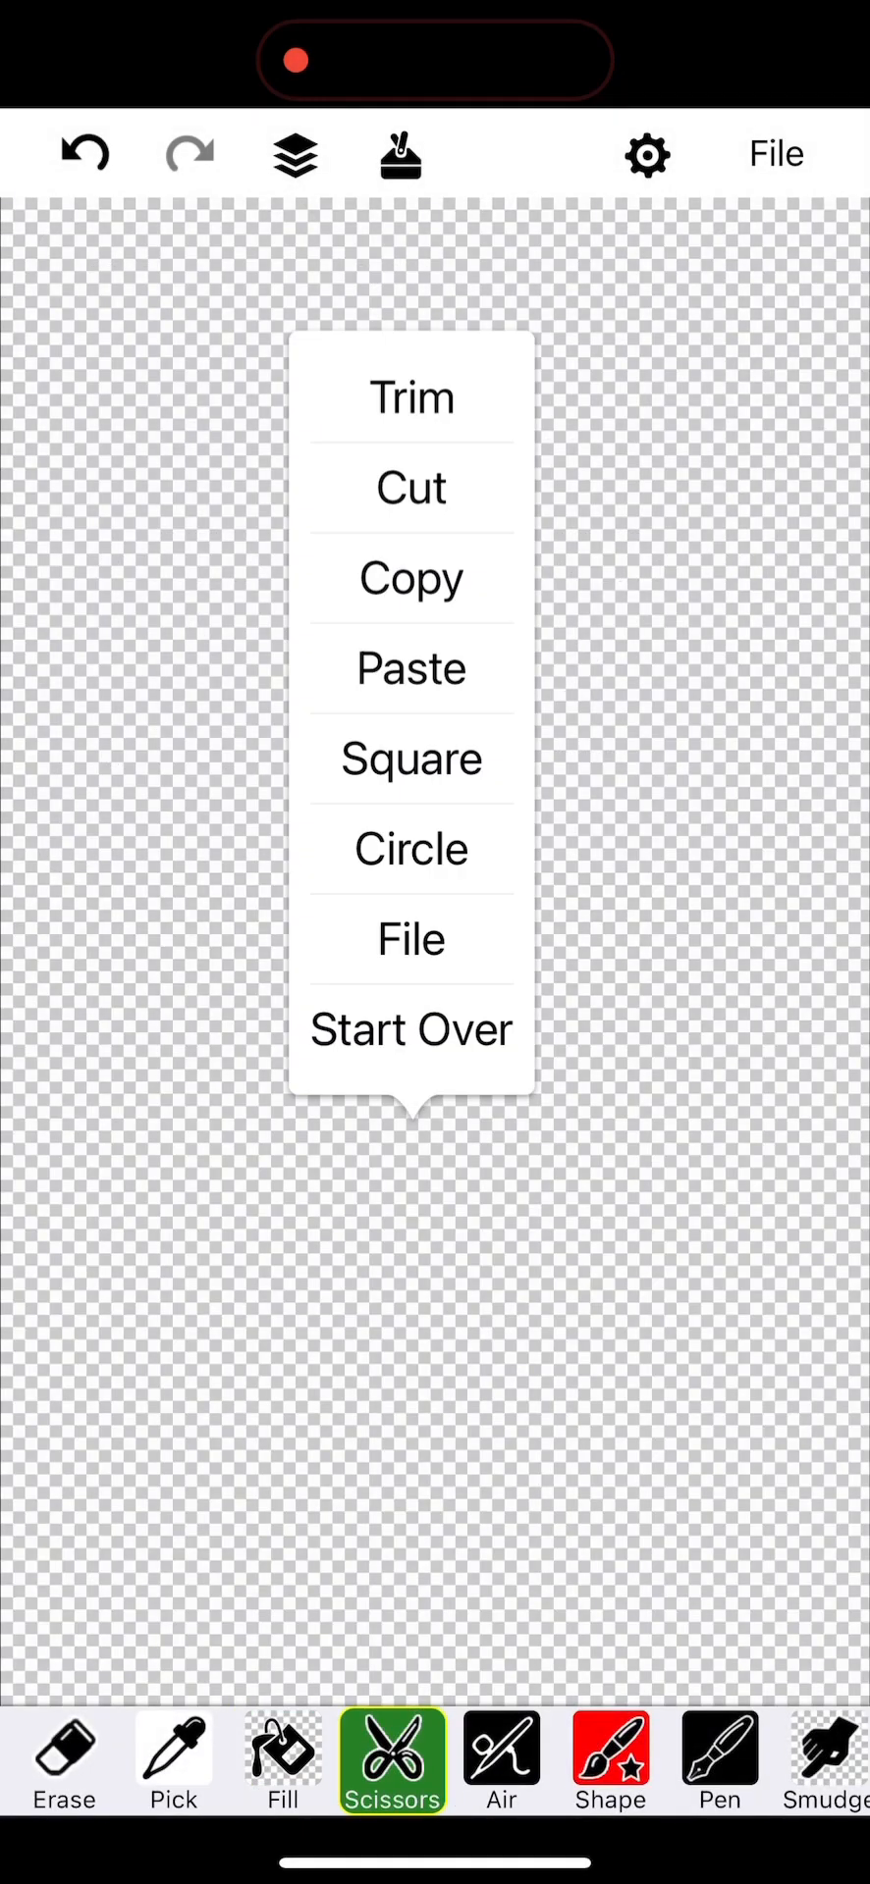
left_click(412, 667)
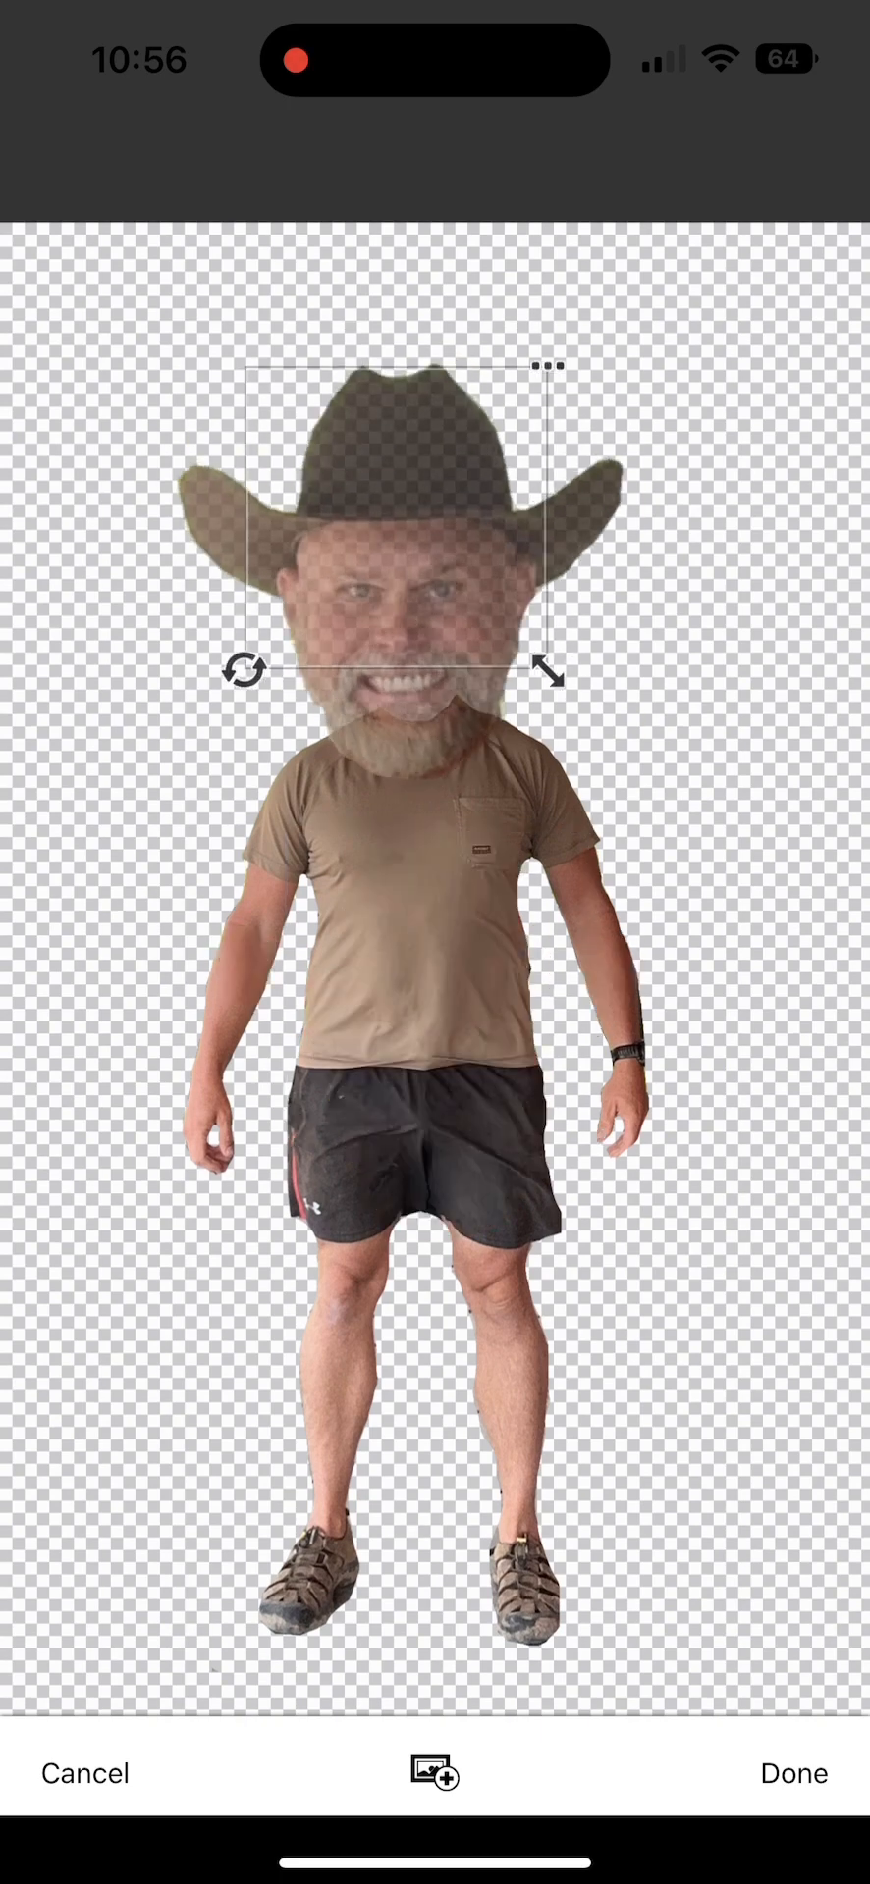
left_click(791, 1773)
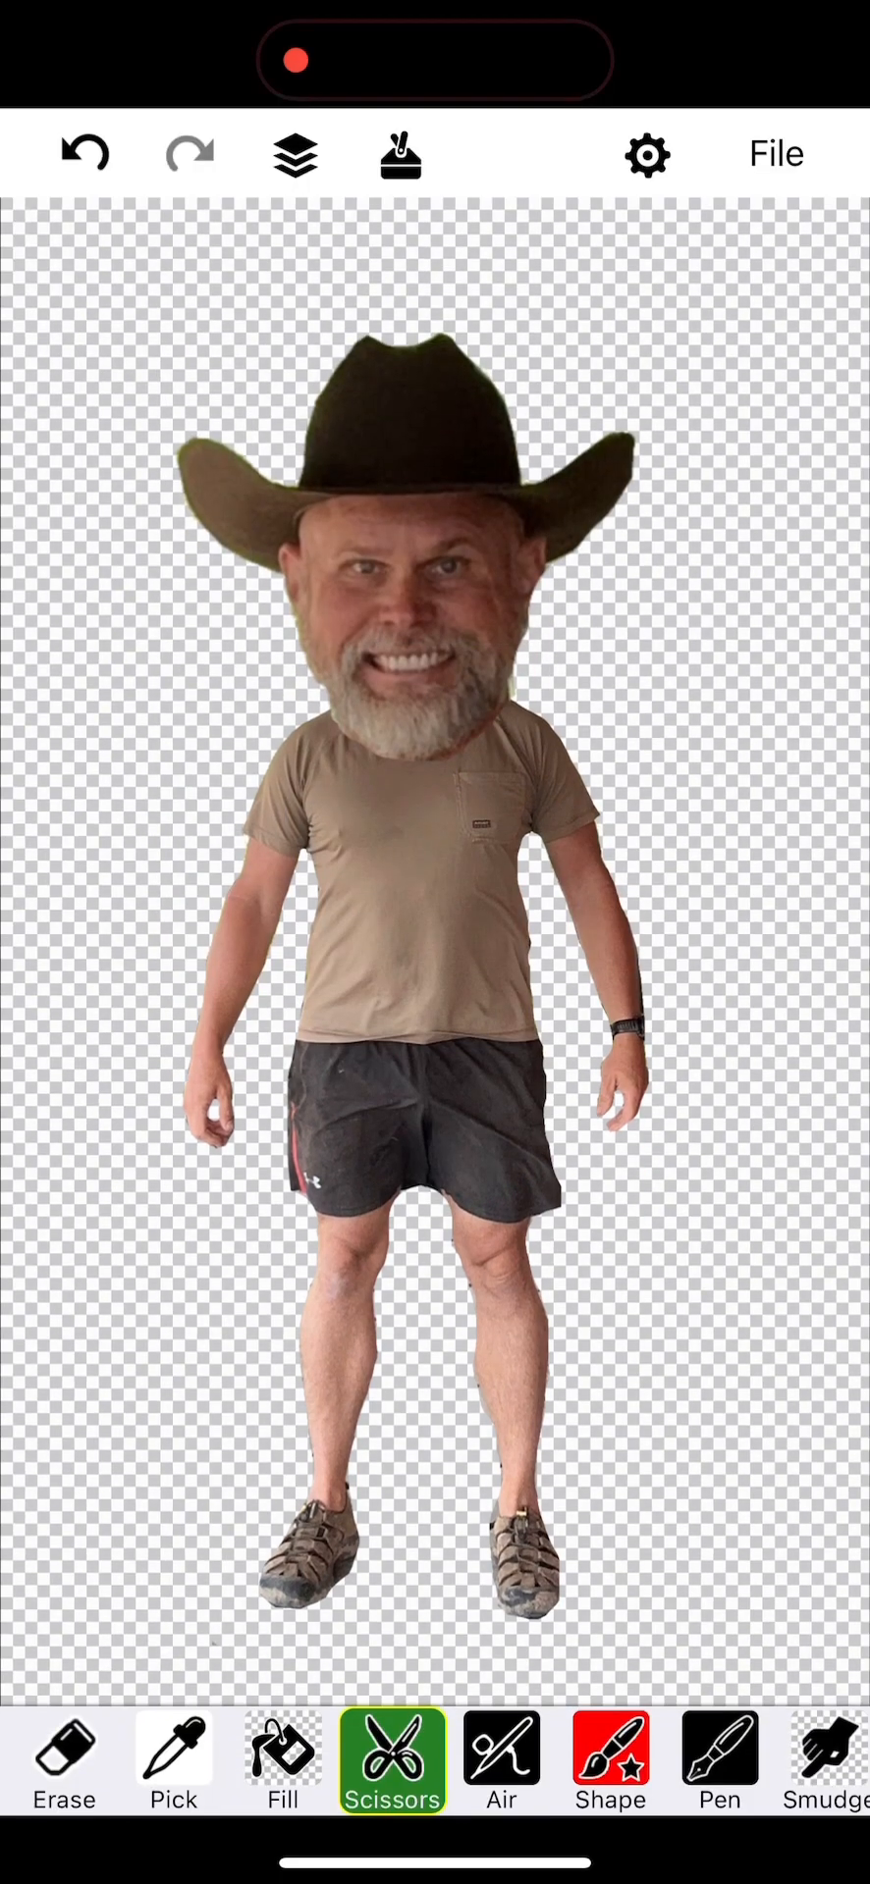
left_click(775, 153)
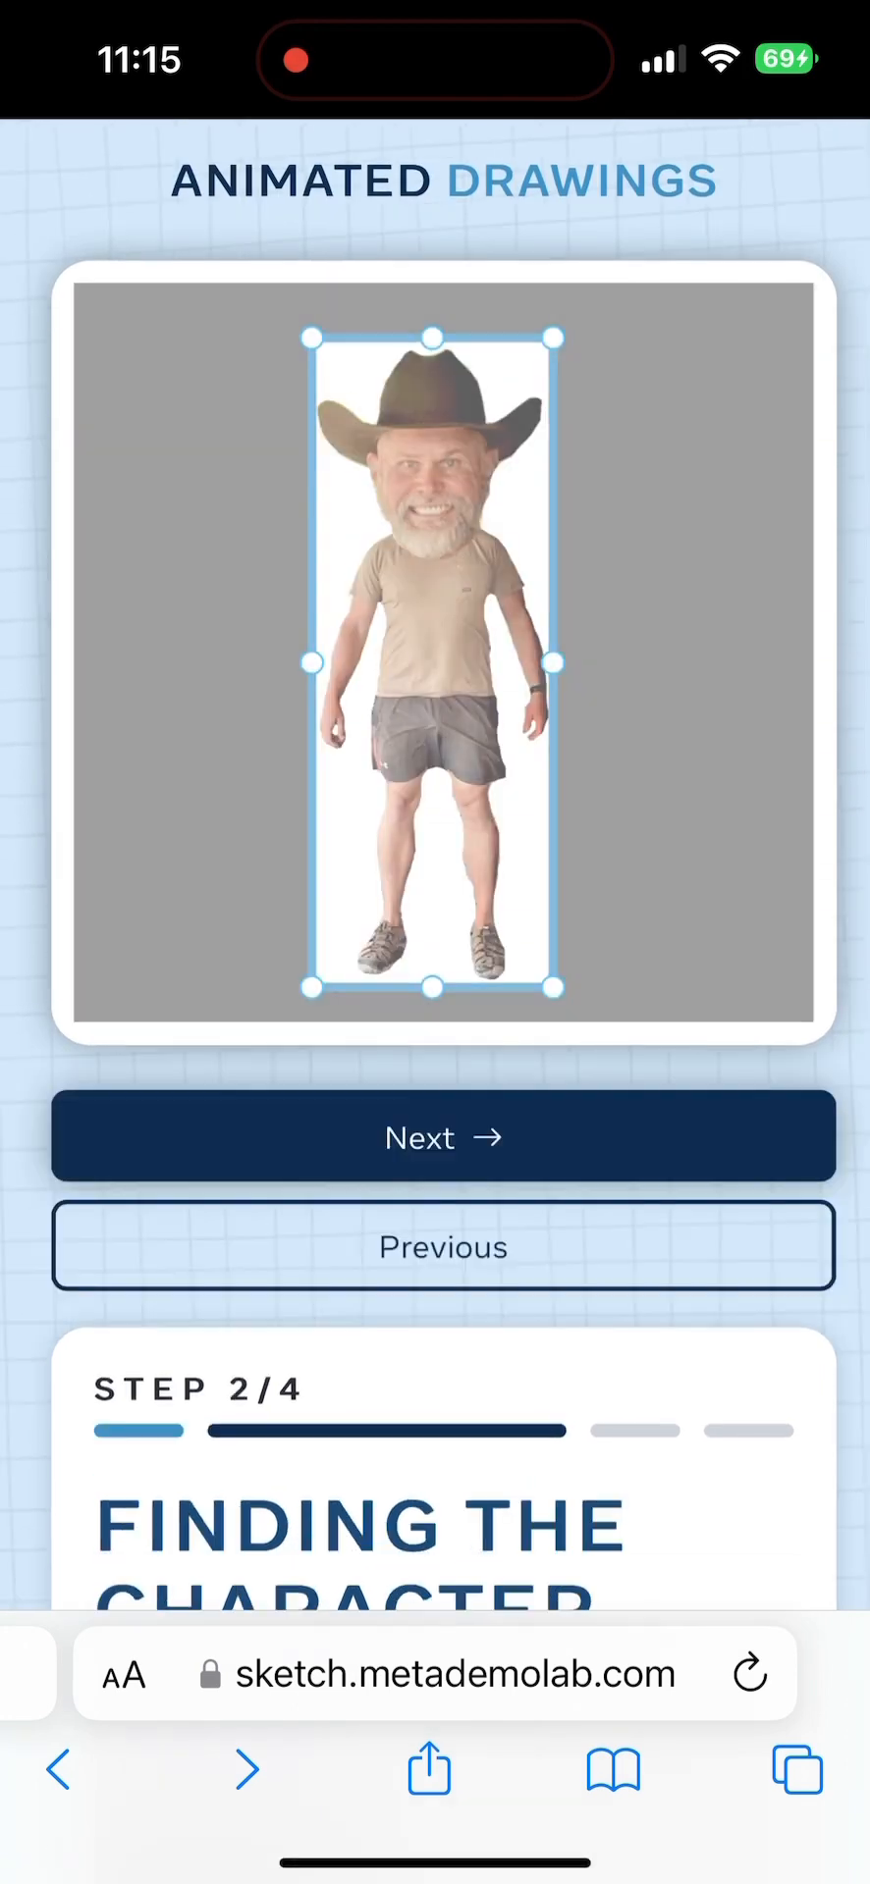
Step: Accept the bounding box, fill the shirt gap in the mask, and confirm the joints
left_click(442, 1136)
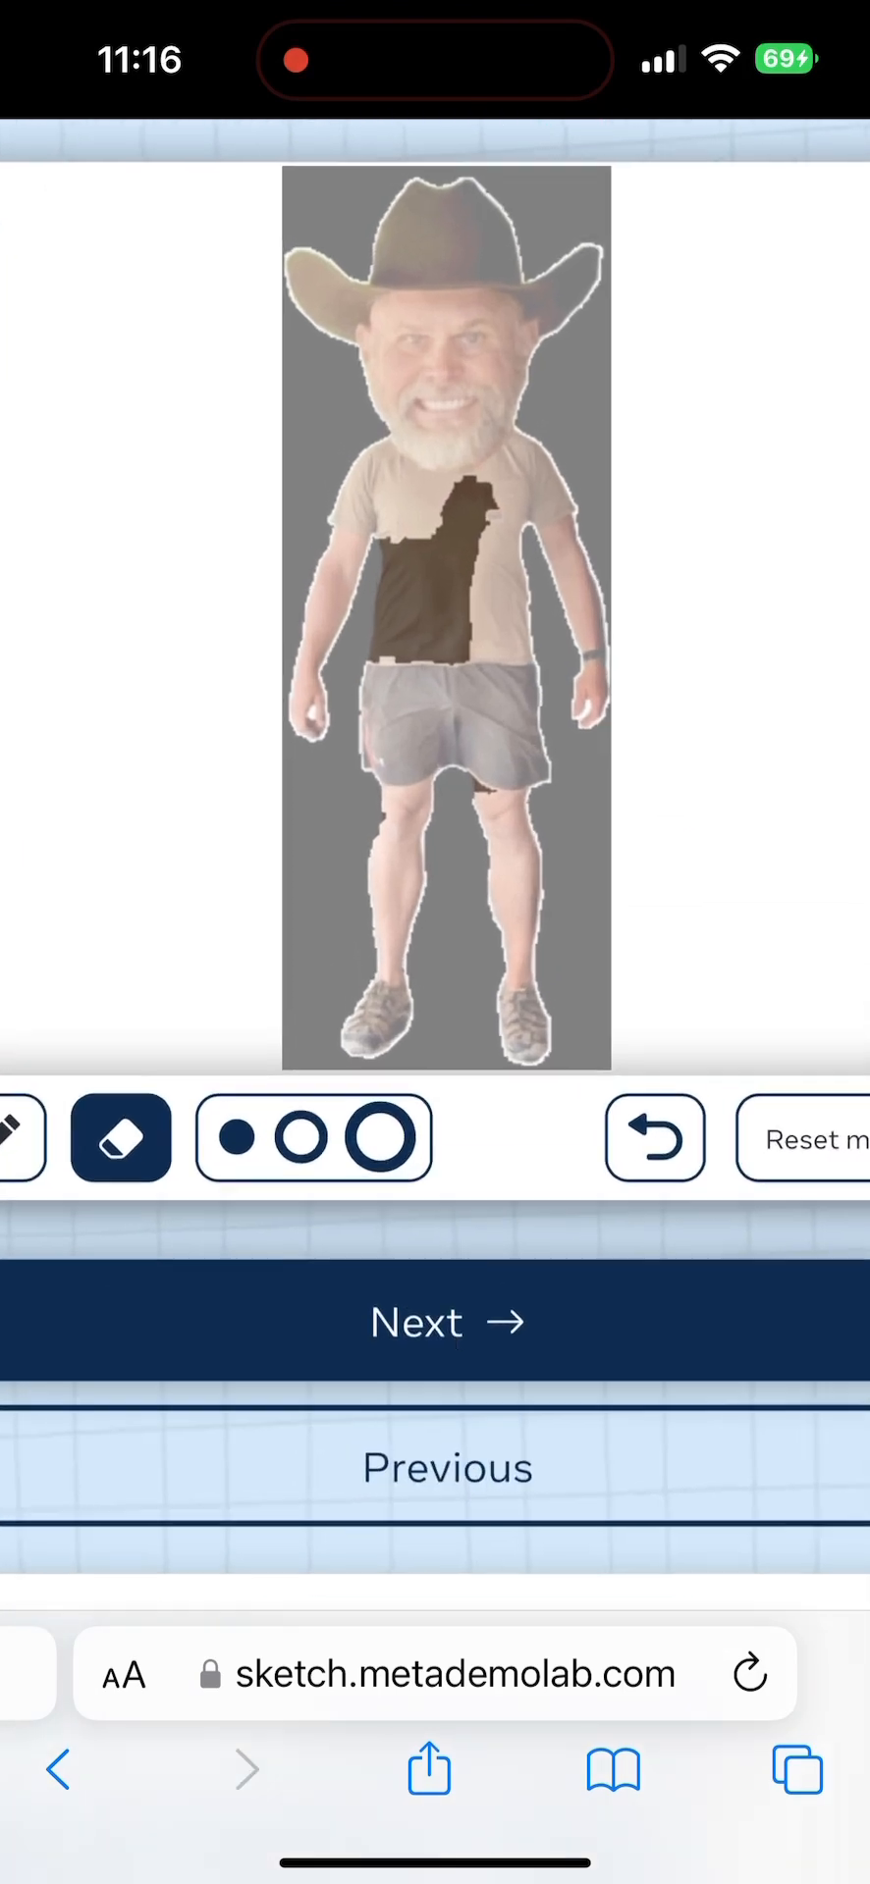
scroll("down", 3)
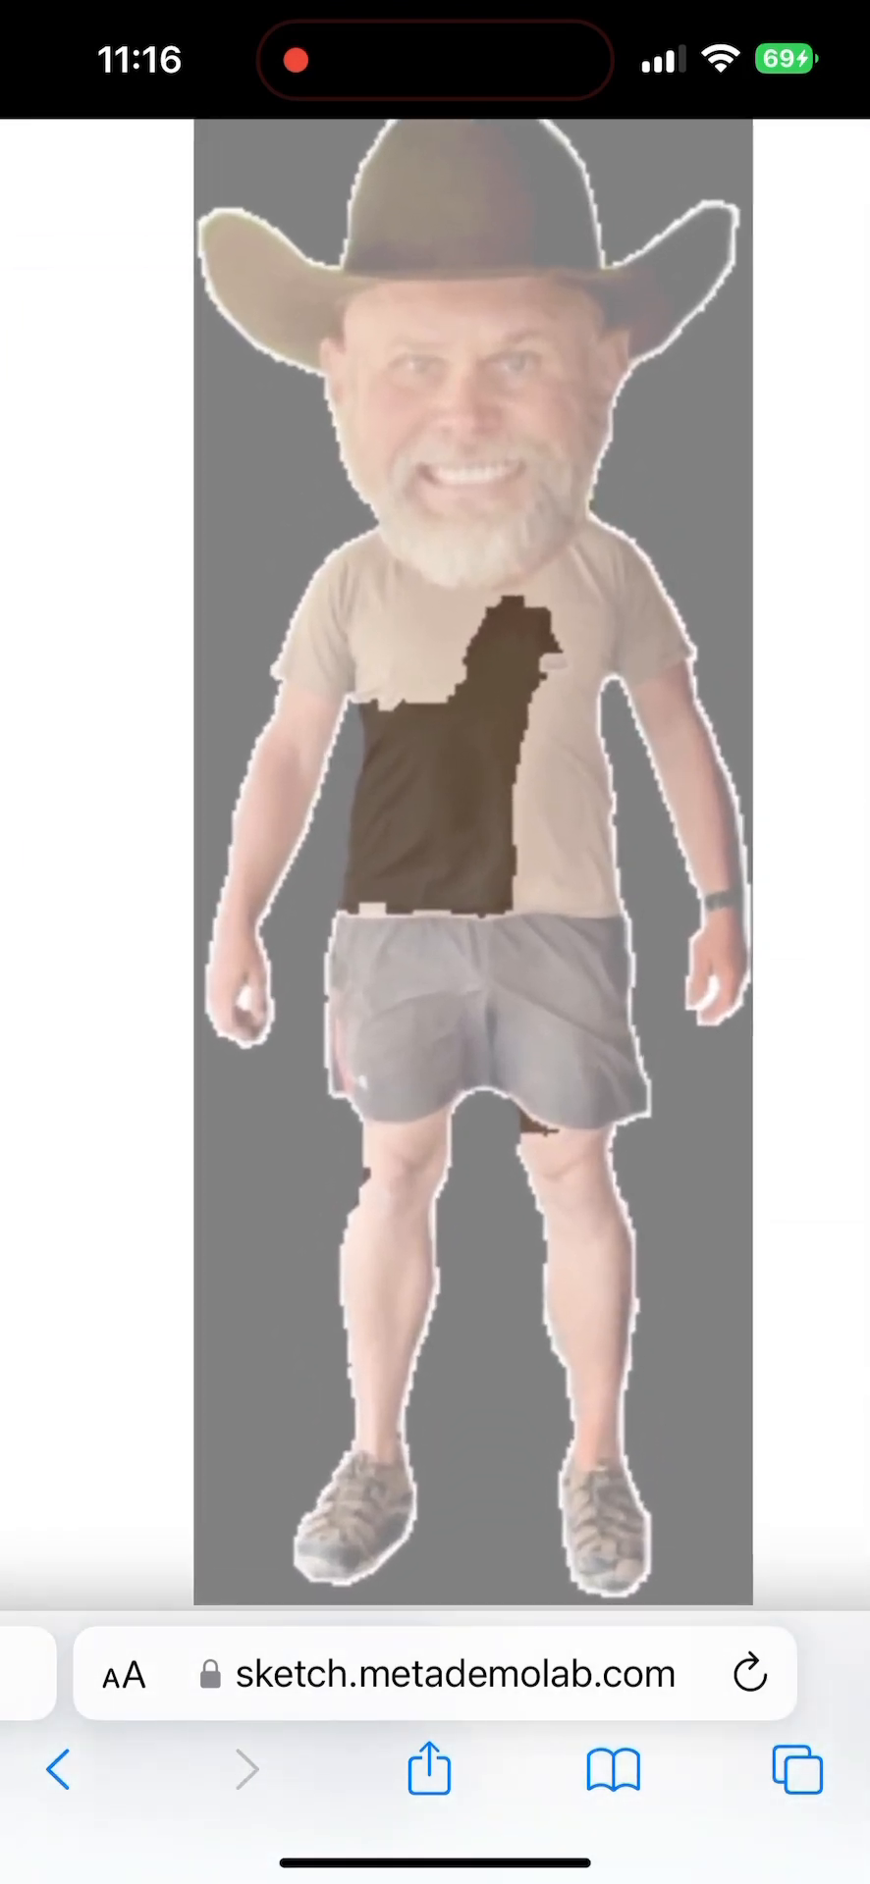
scroll("down", 3)
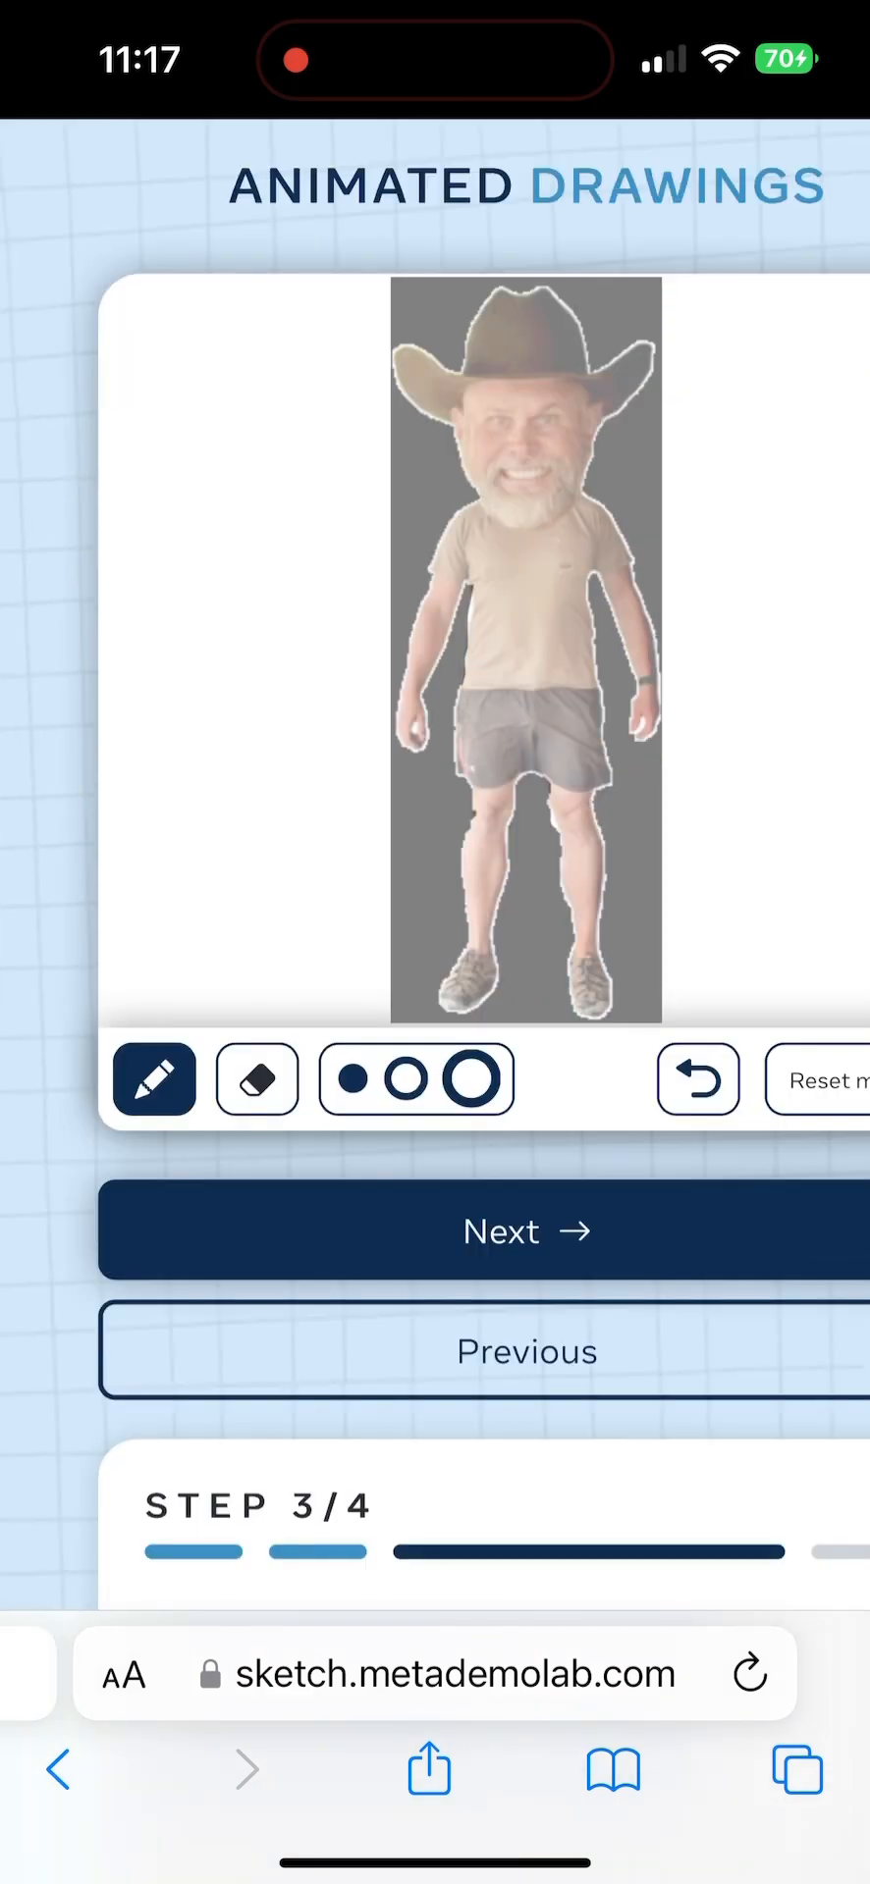
left_click(525, 1230)
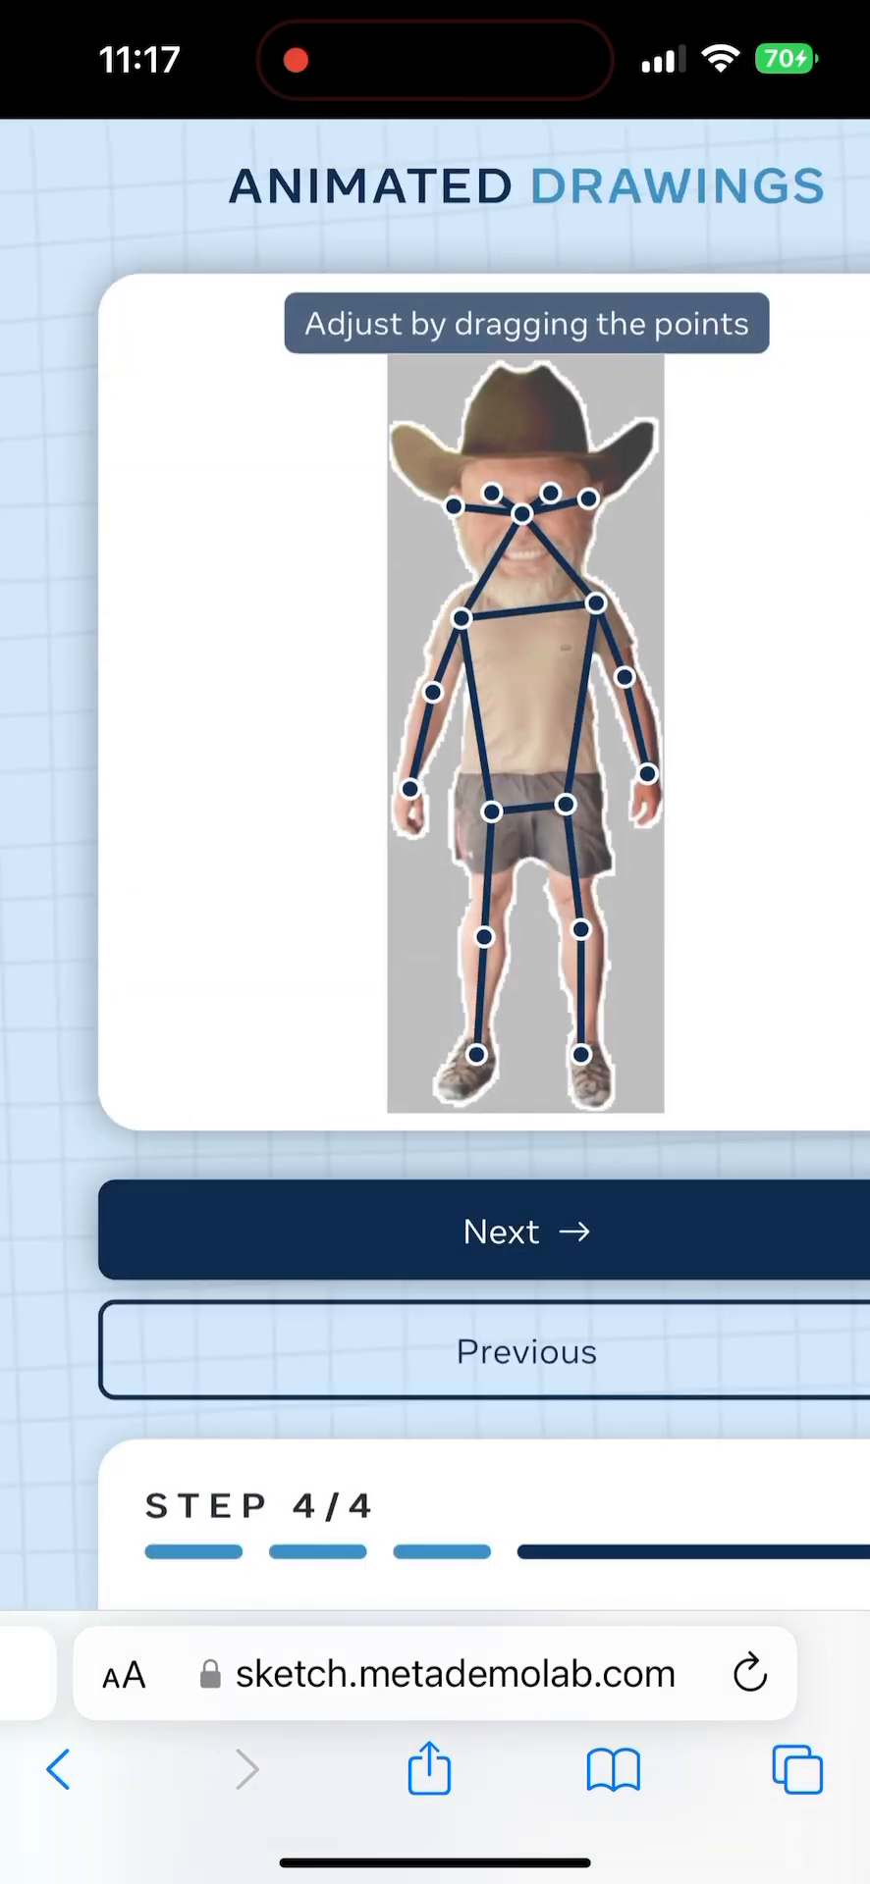
left_click(525, 1231)
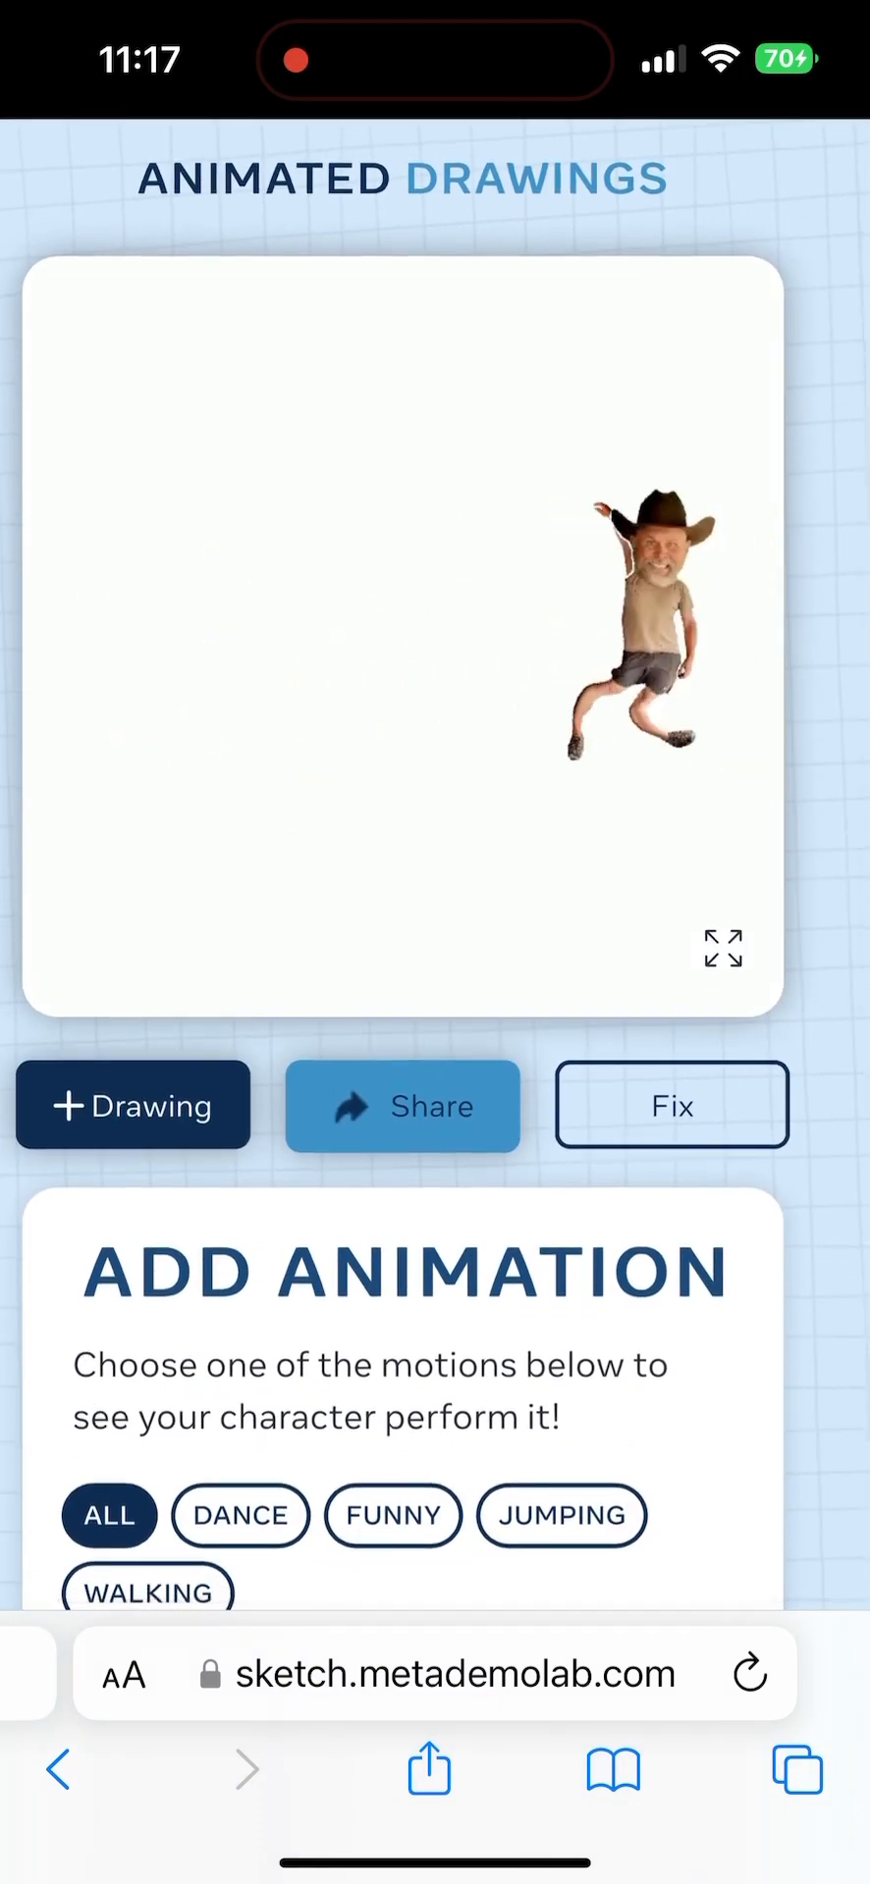
Step: Play several FUNNY motions, then scroll through the walking, jumping and dance motions
left_click(392, 1514)
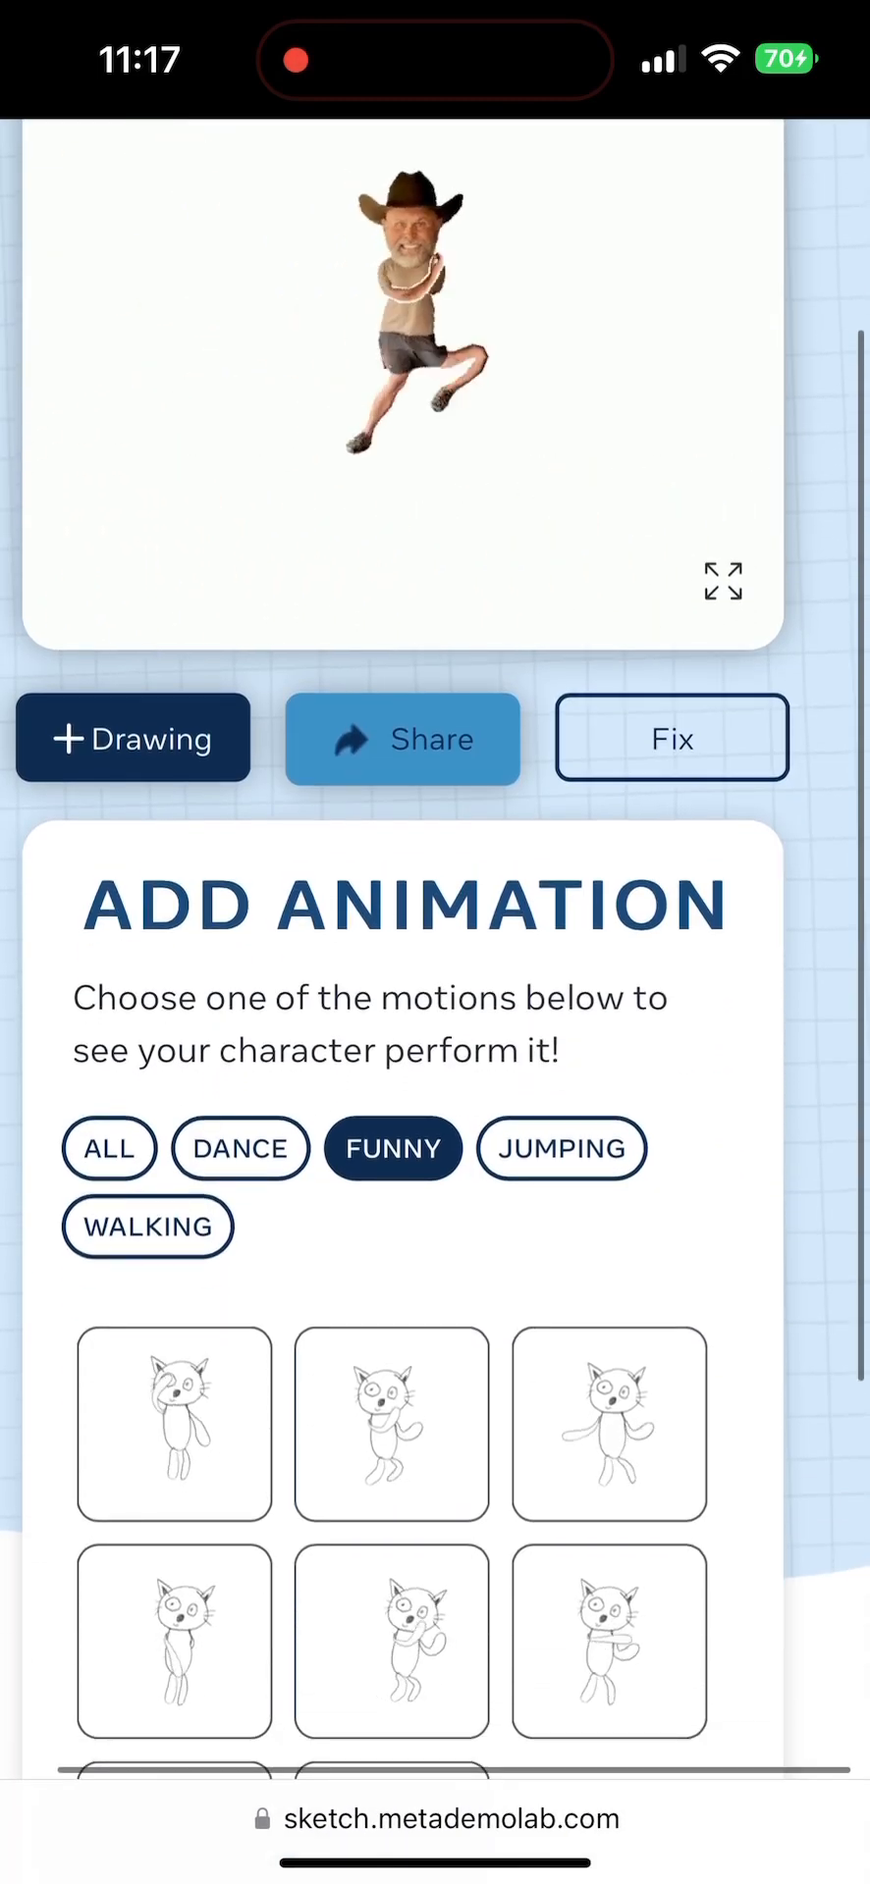
left_click(390, 1420)
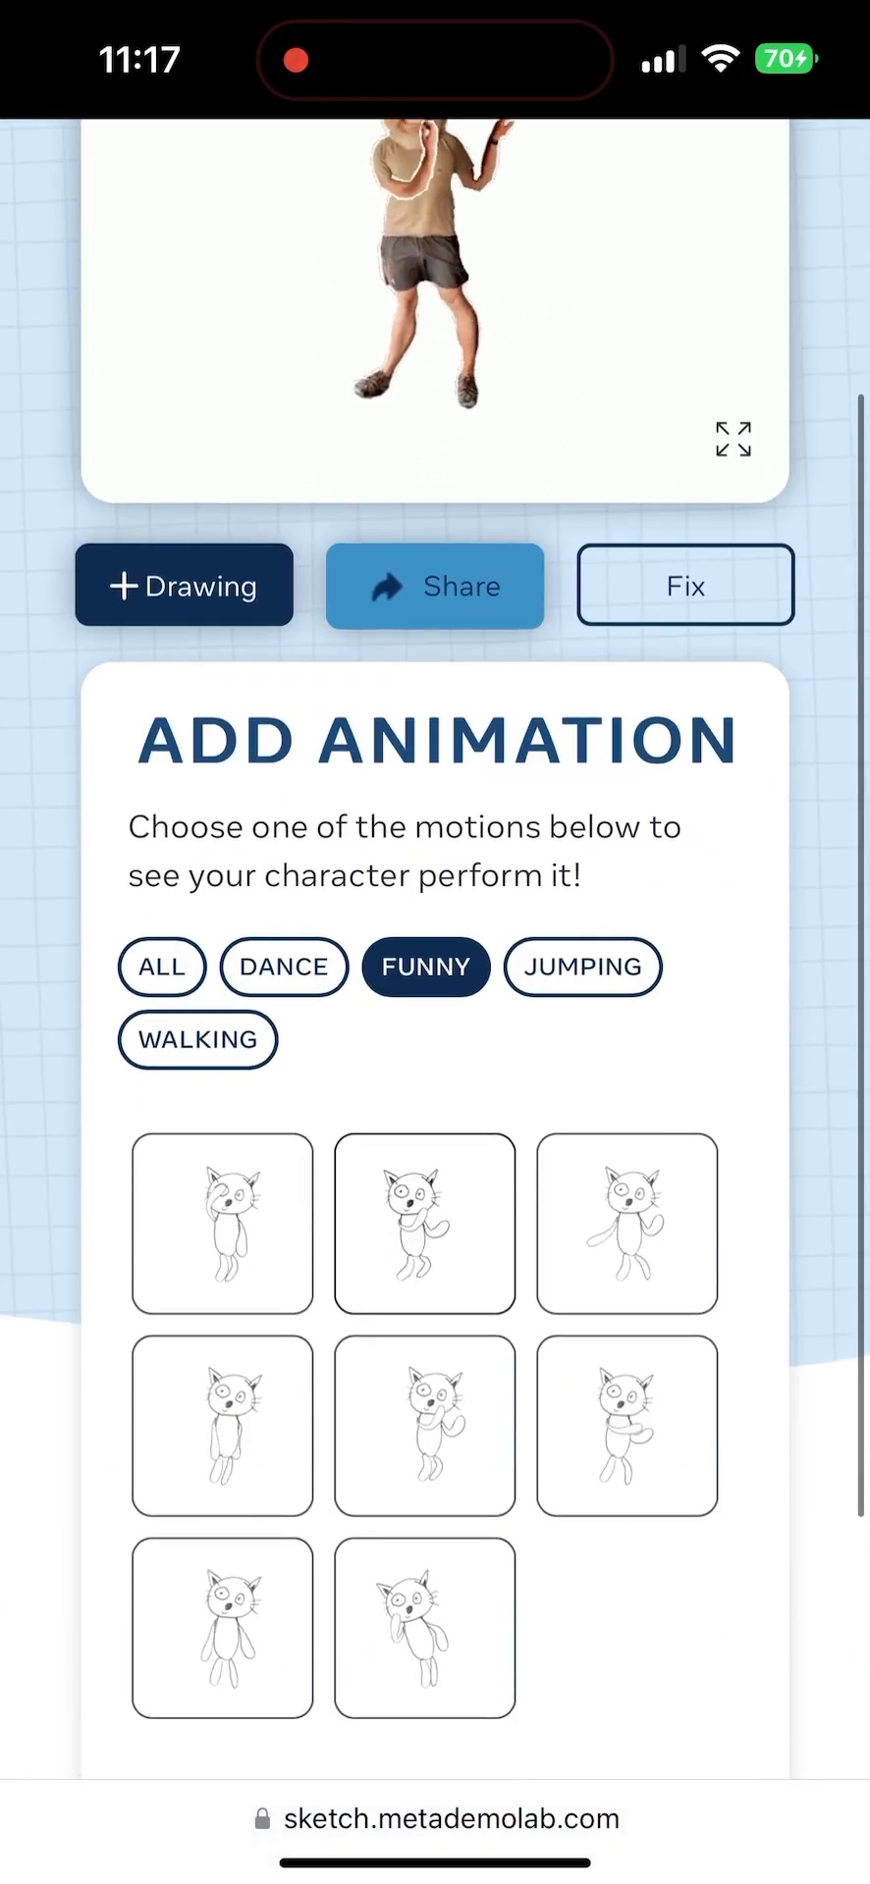
scroll("down", 3)
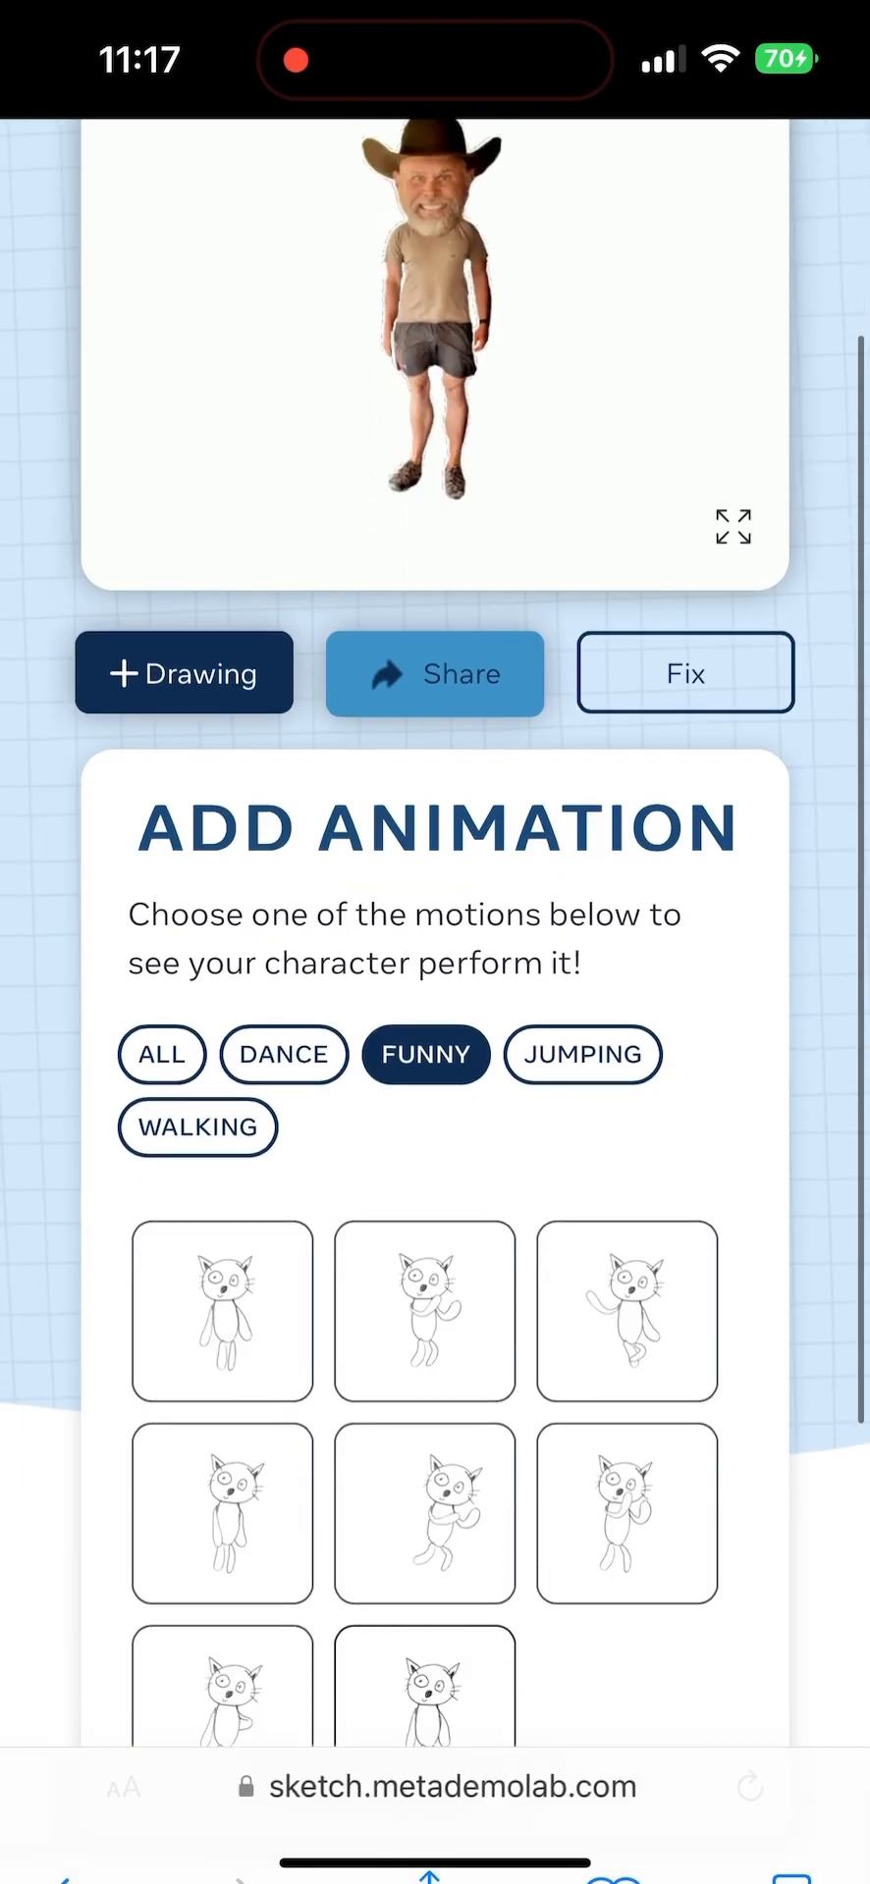
left_click(581, 1055)
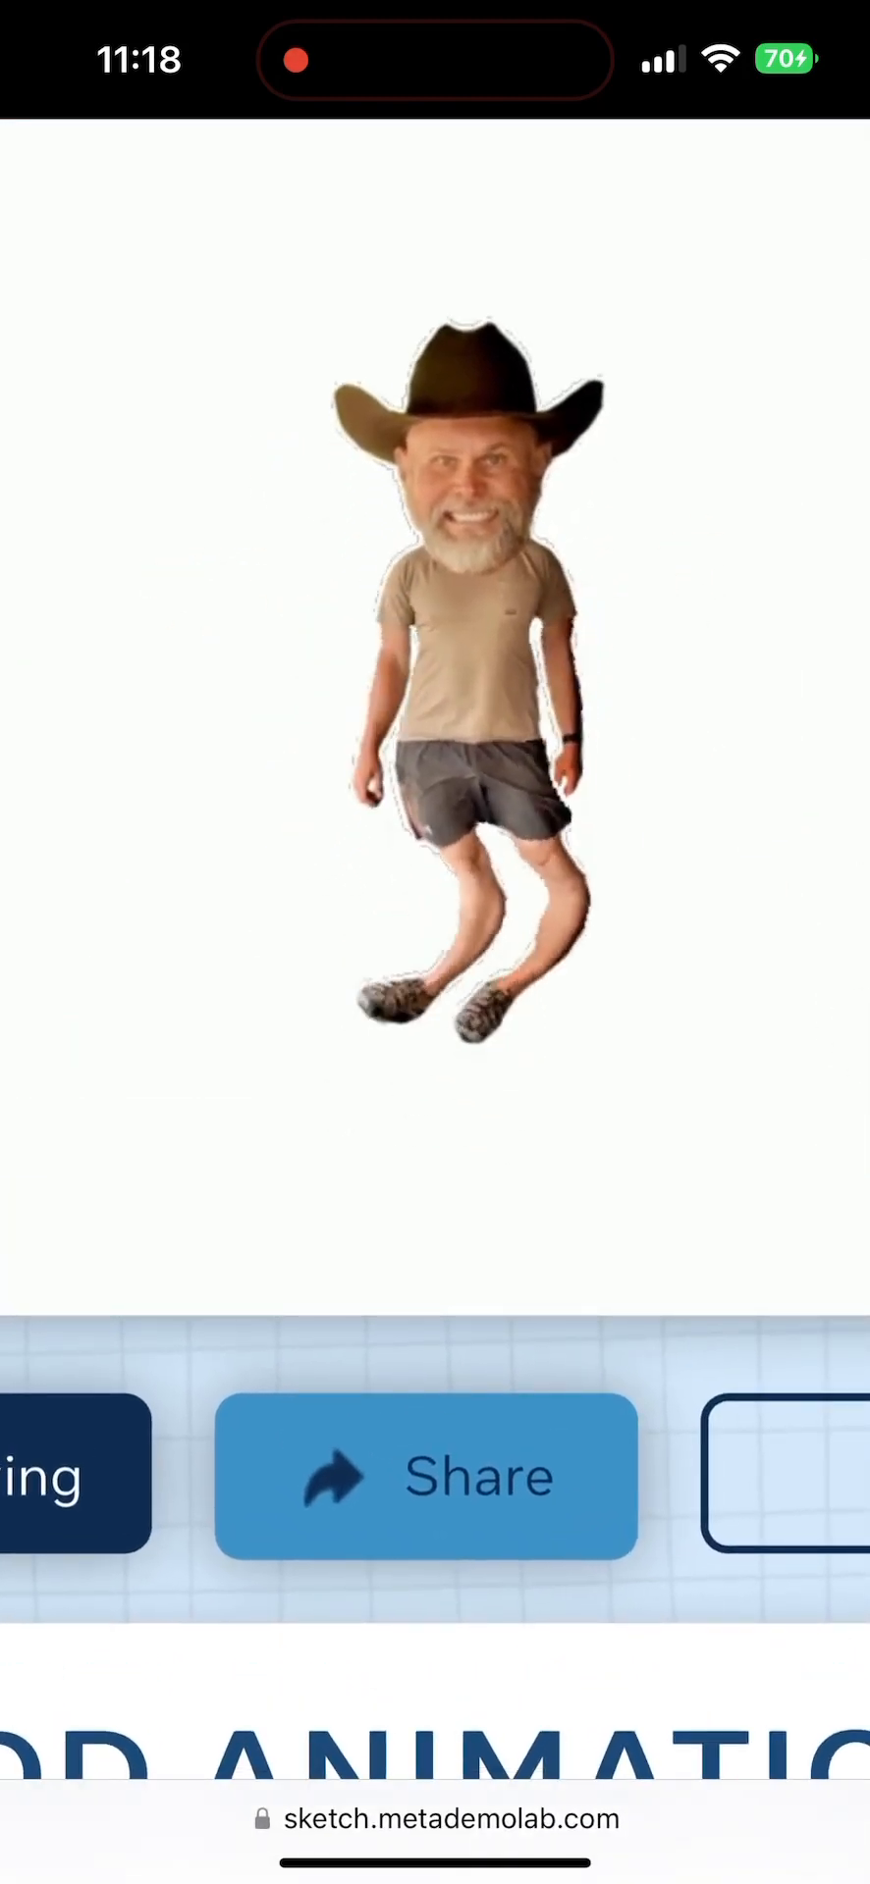
scroll("down", 3)
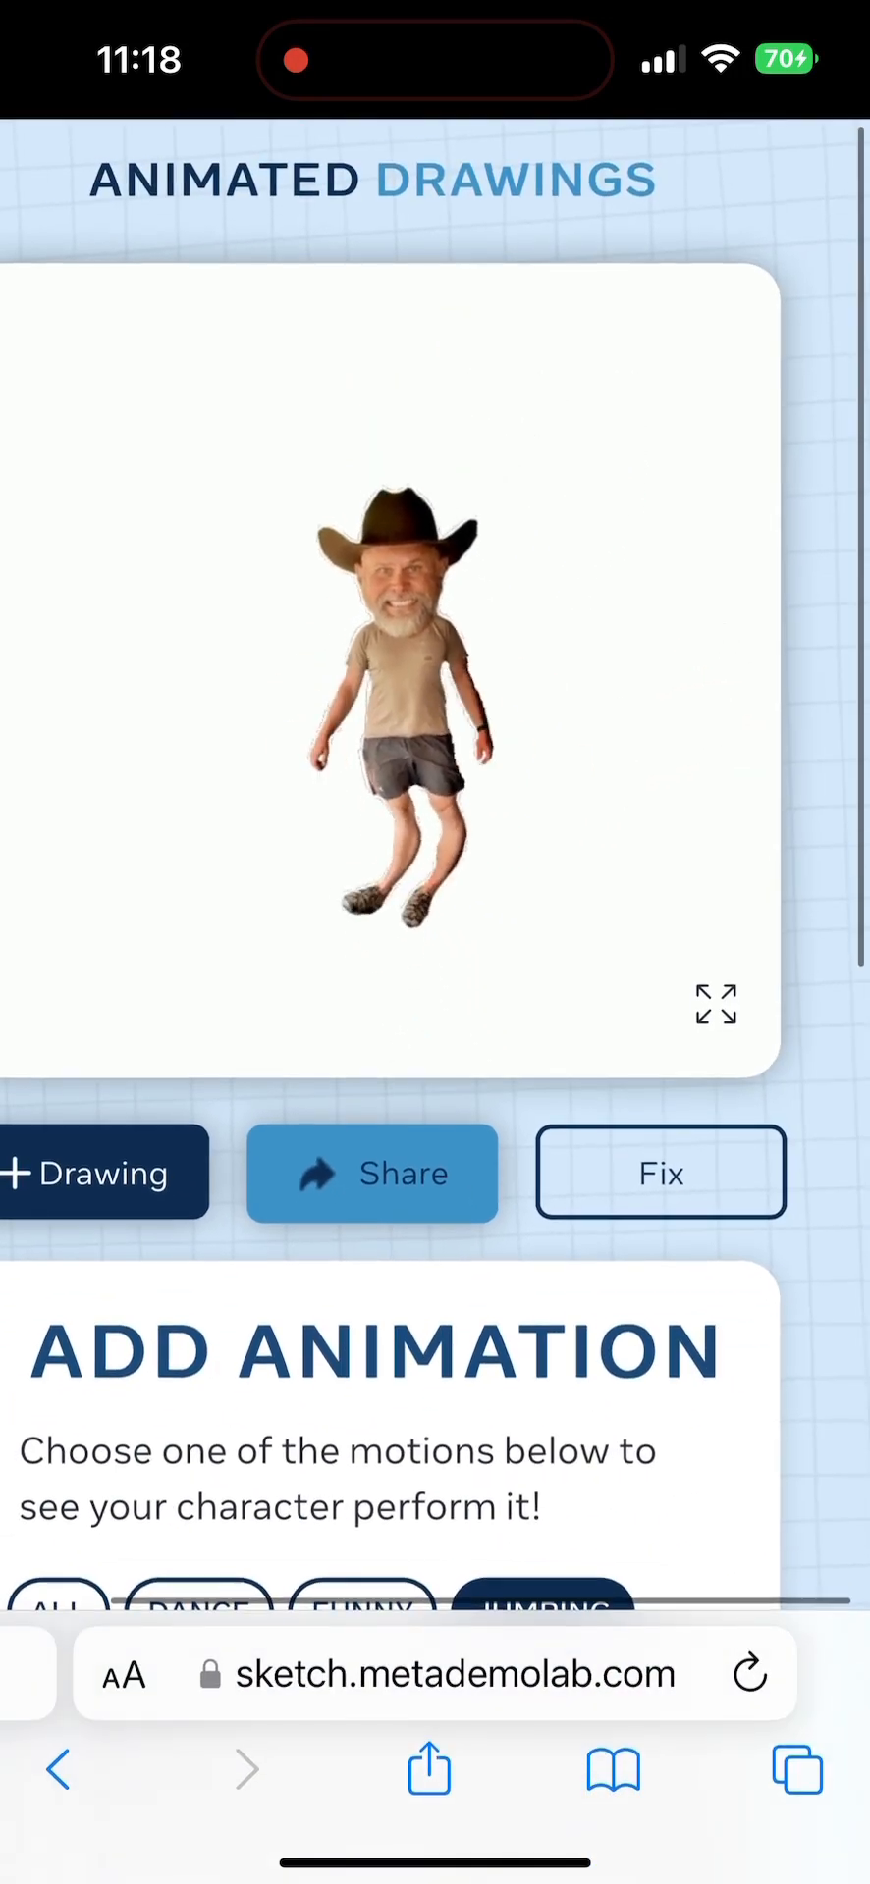
scroll("down", 3)
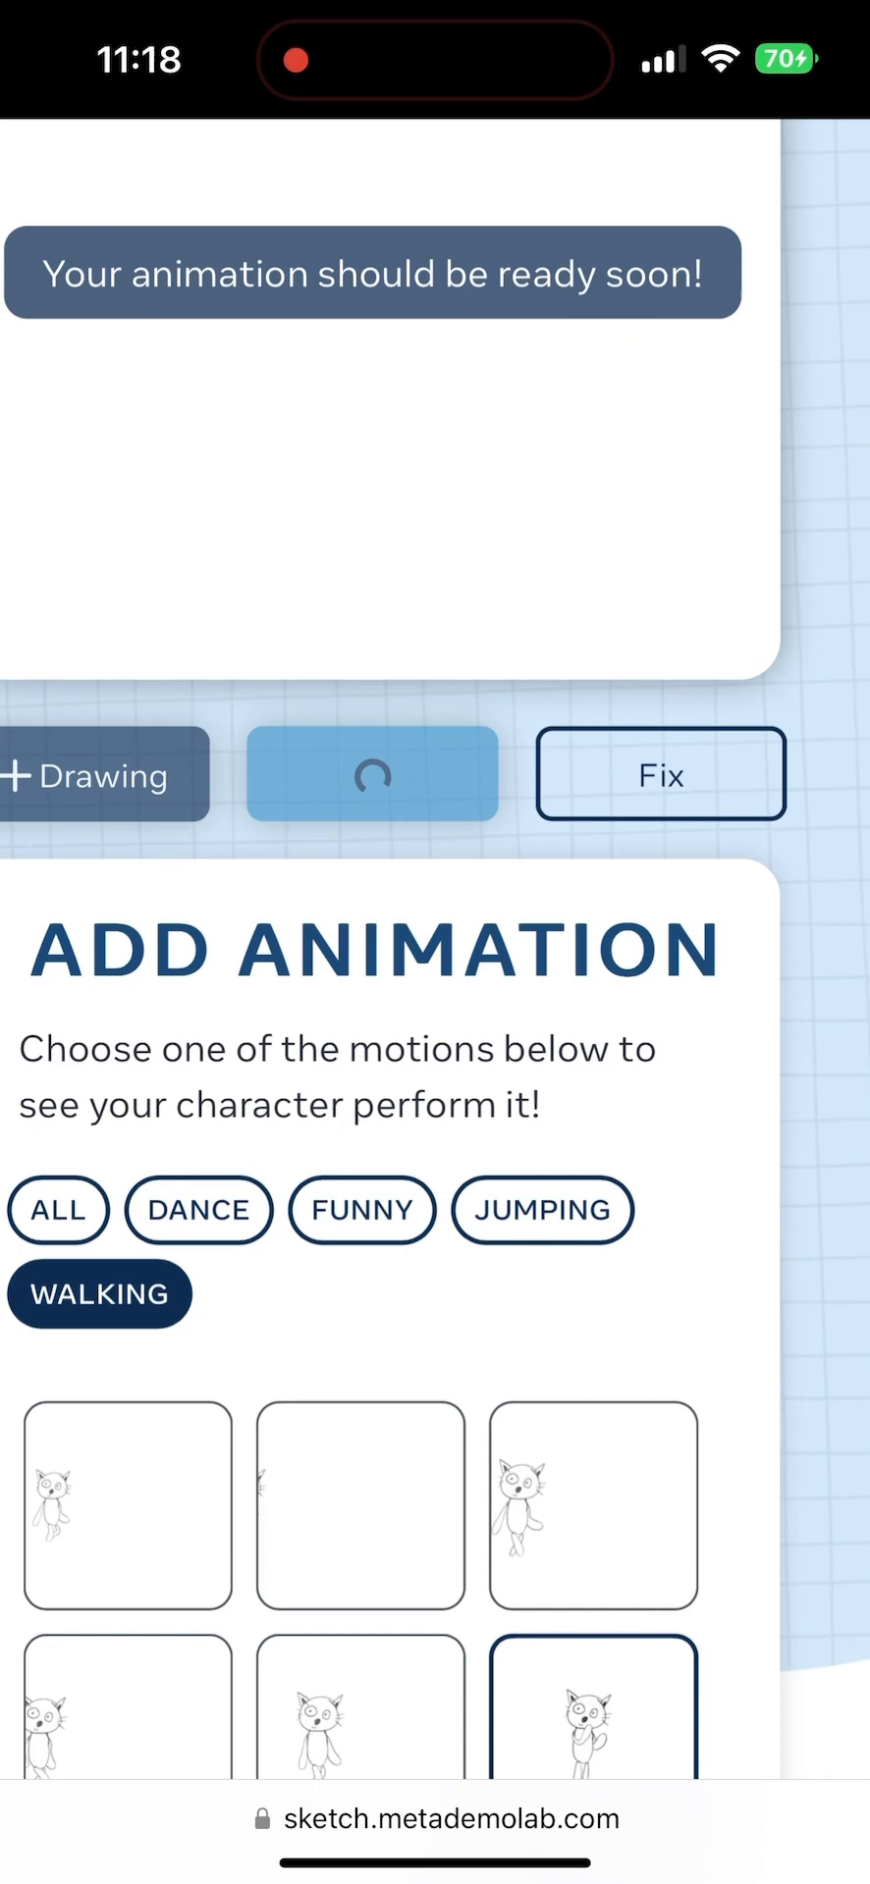
scroll("down", 3)
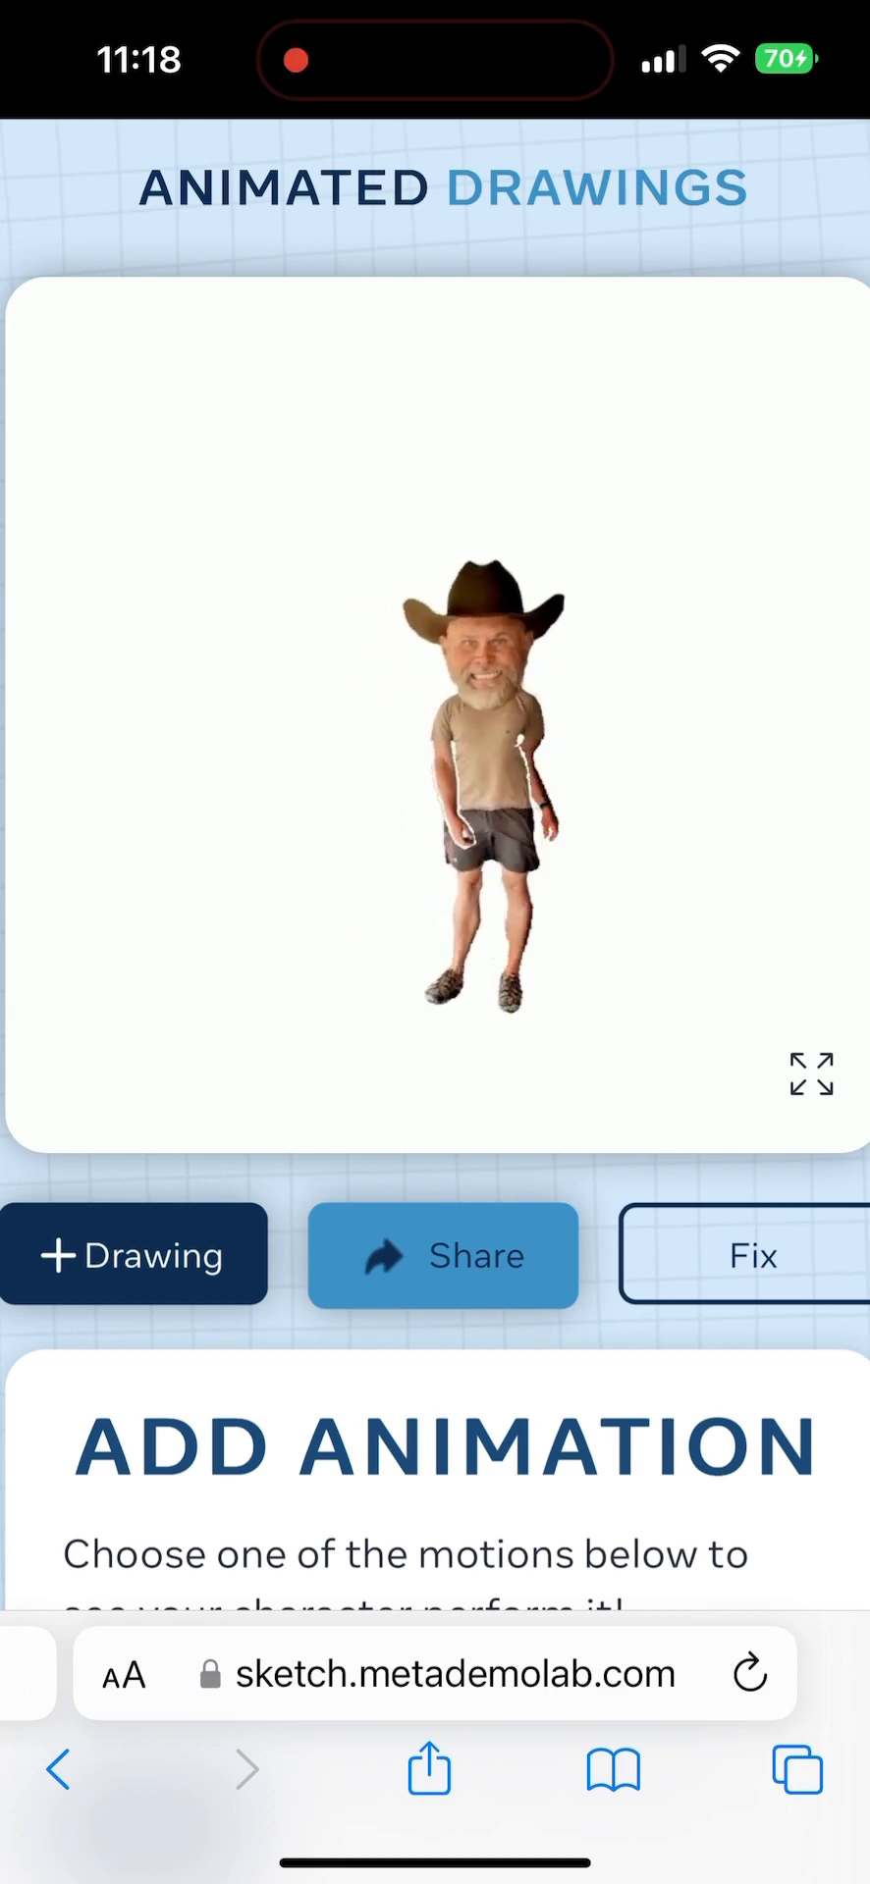
scroll("down", 3)
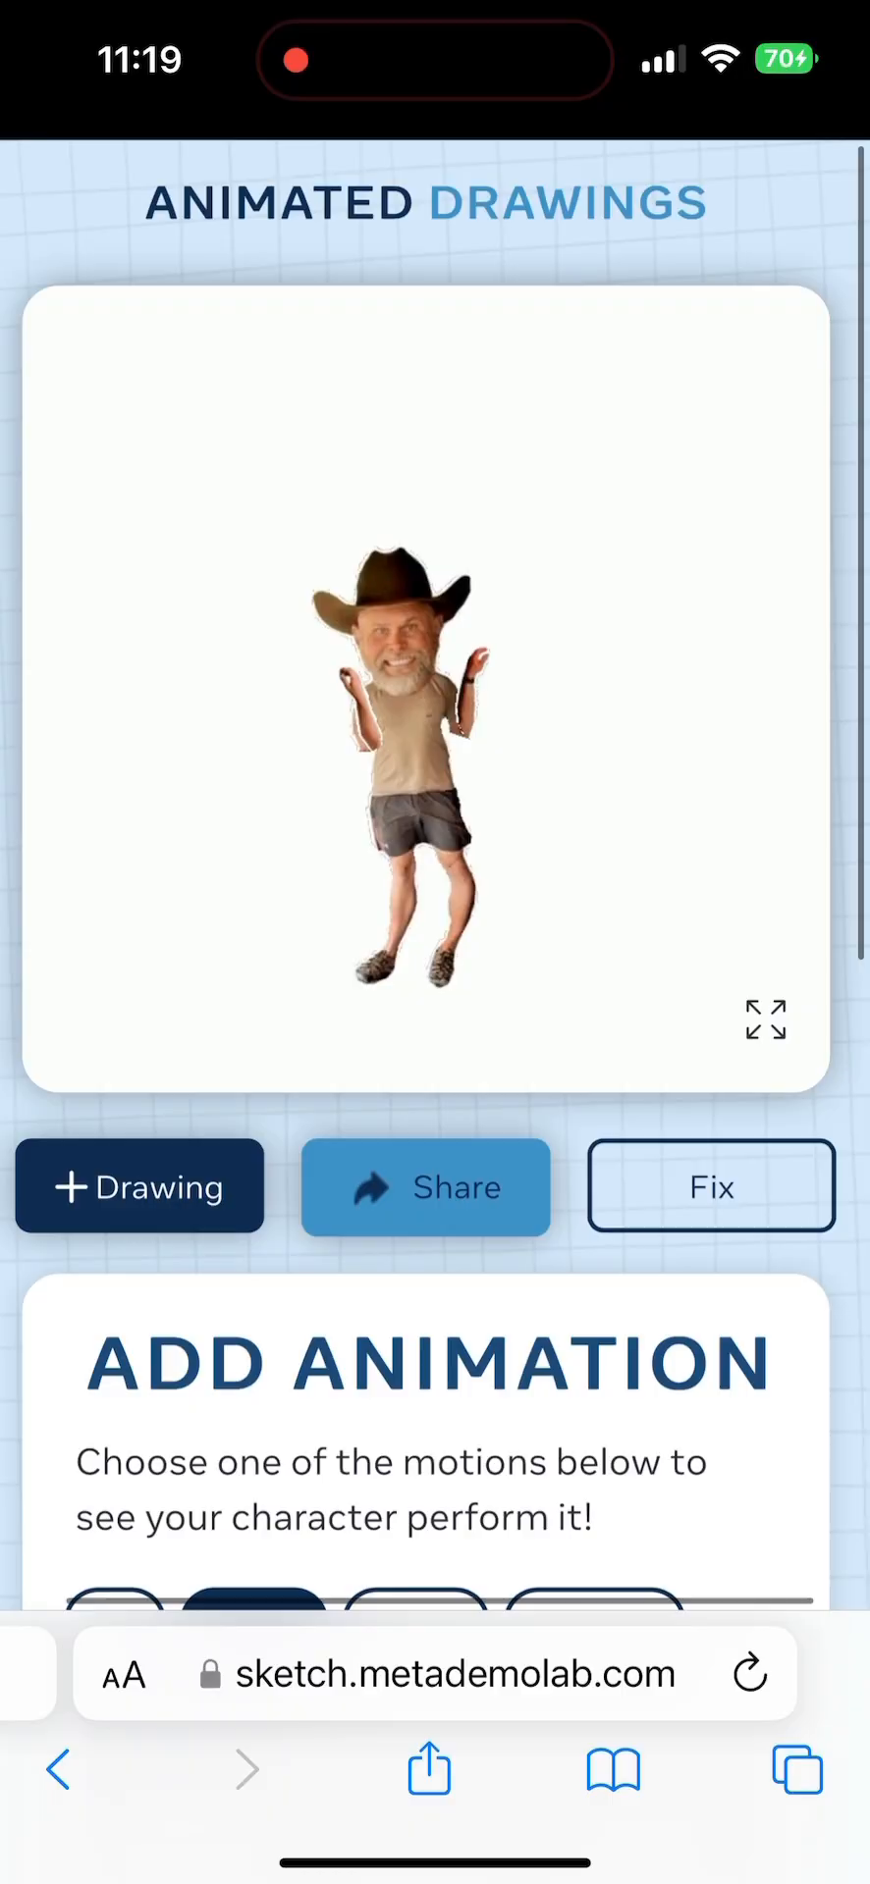
Step: Set the brush to black and doodle a stick figure with a big-nosed smiling face
left_click(710, 1186)
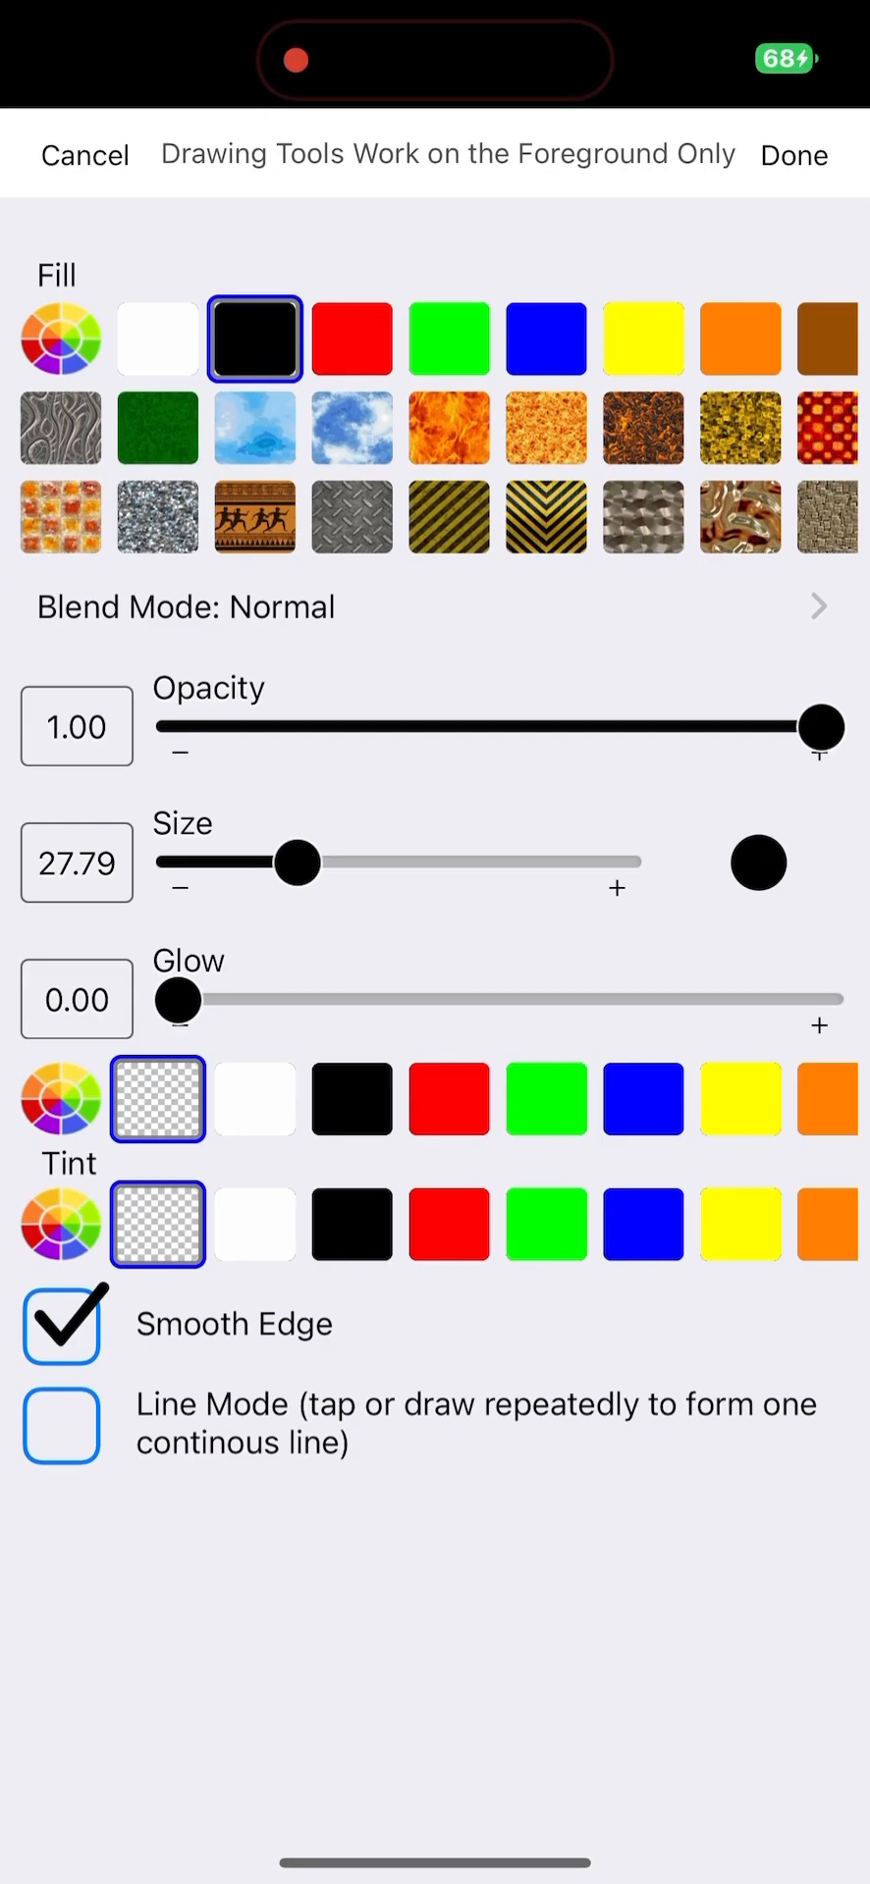
left_click(793, 154)
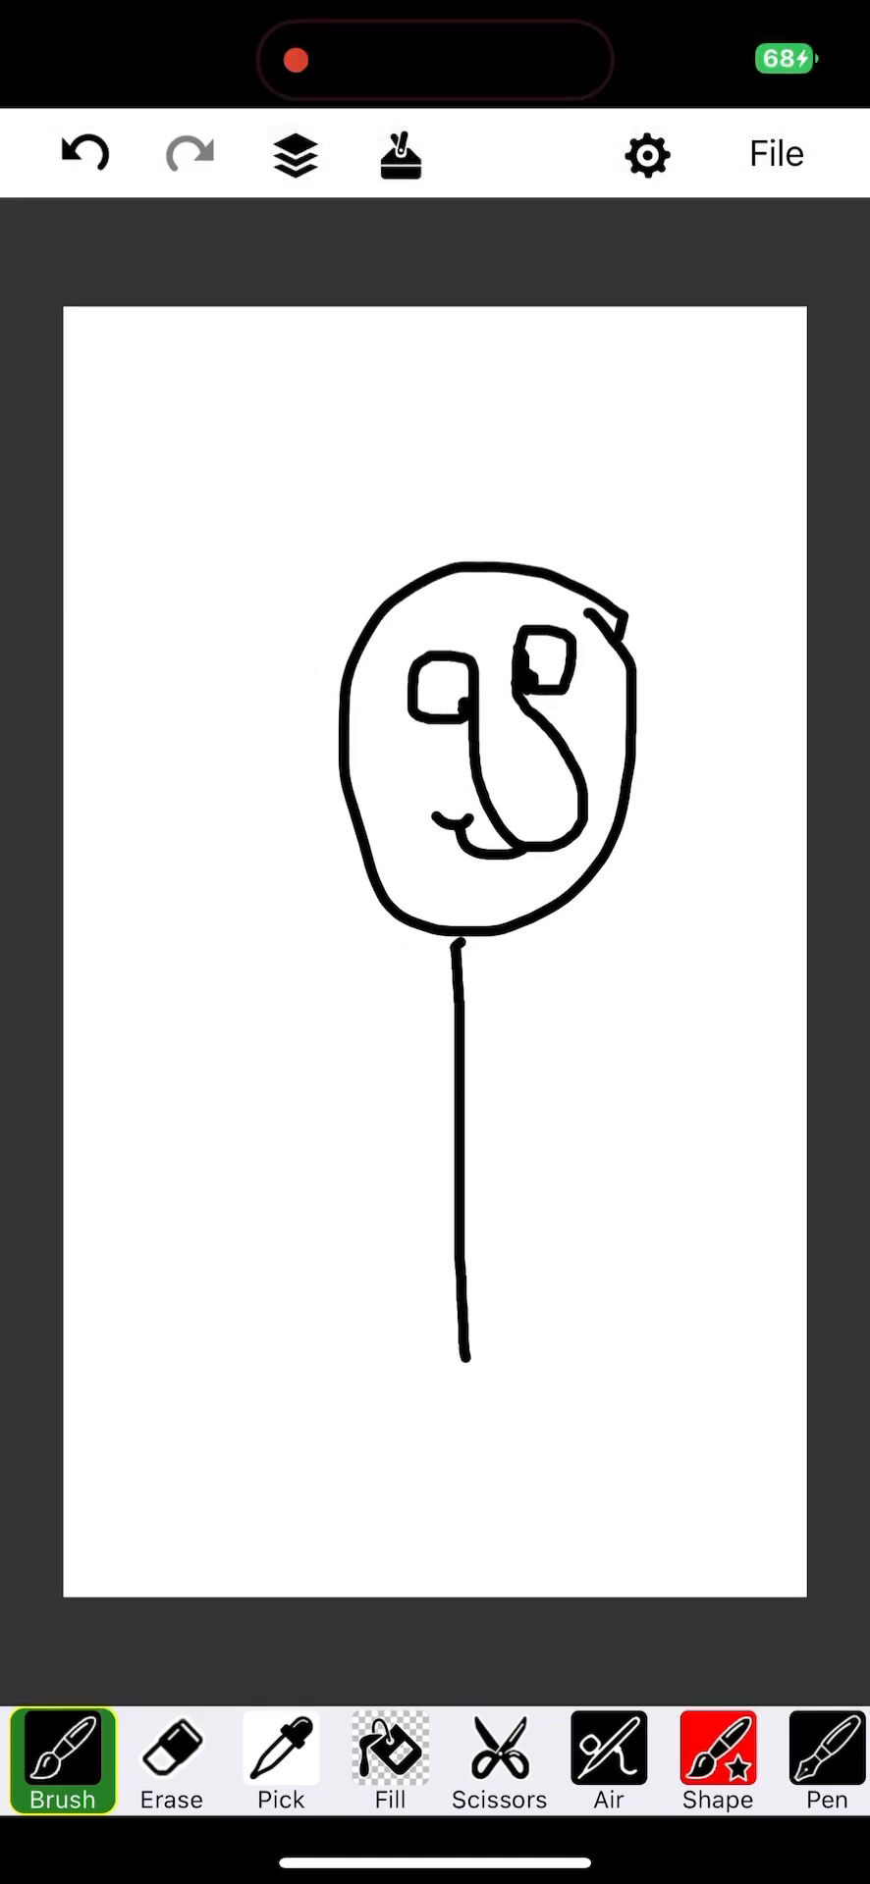
left_click(774, 153)
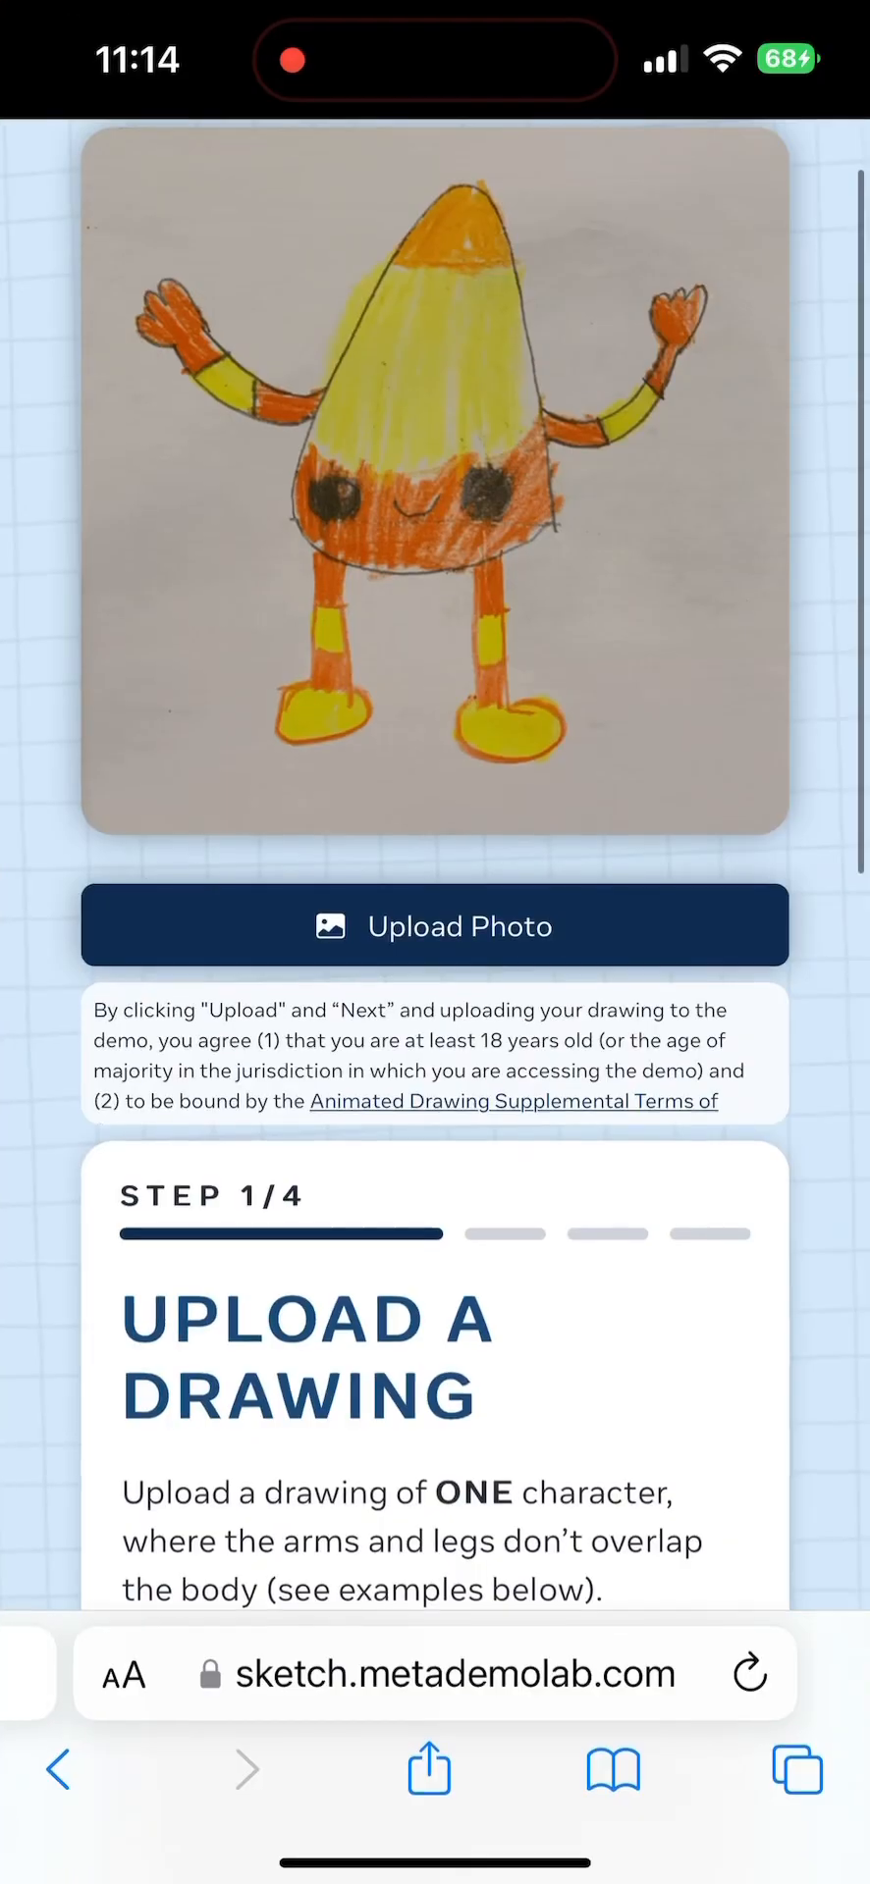
Step: Upload the stick-figure image and accept the bounding box, mask and joints
left_click(435, 926)
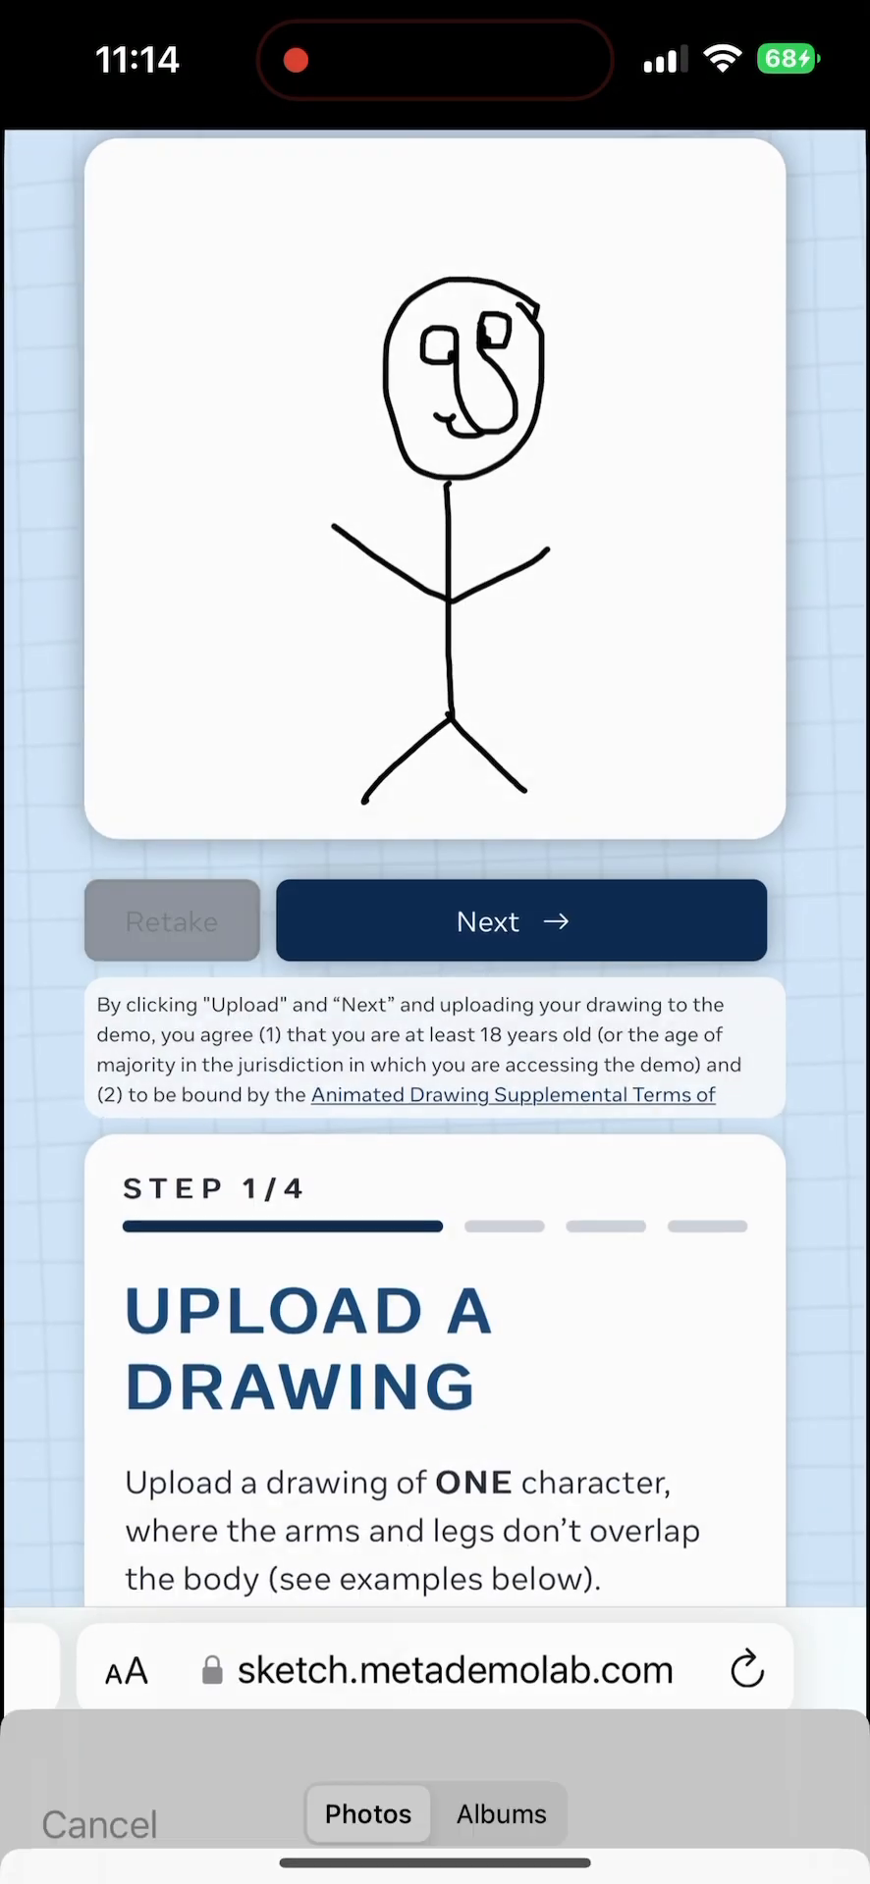
left_click(521, 920)
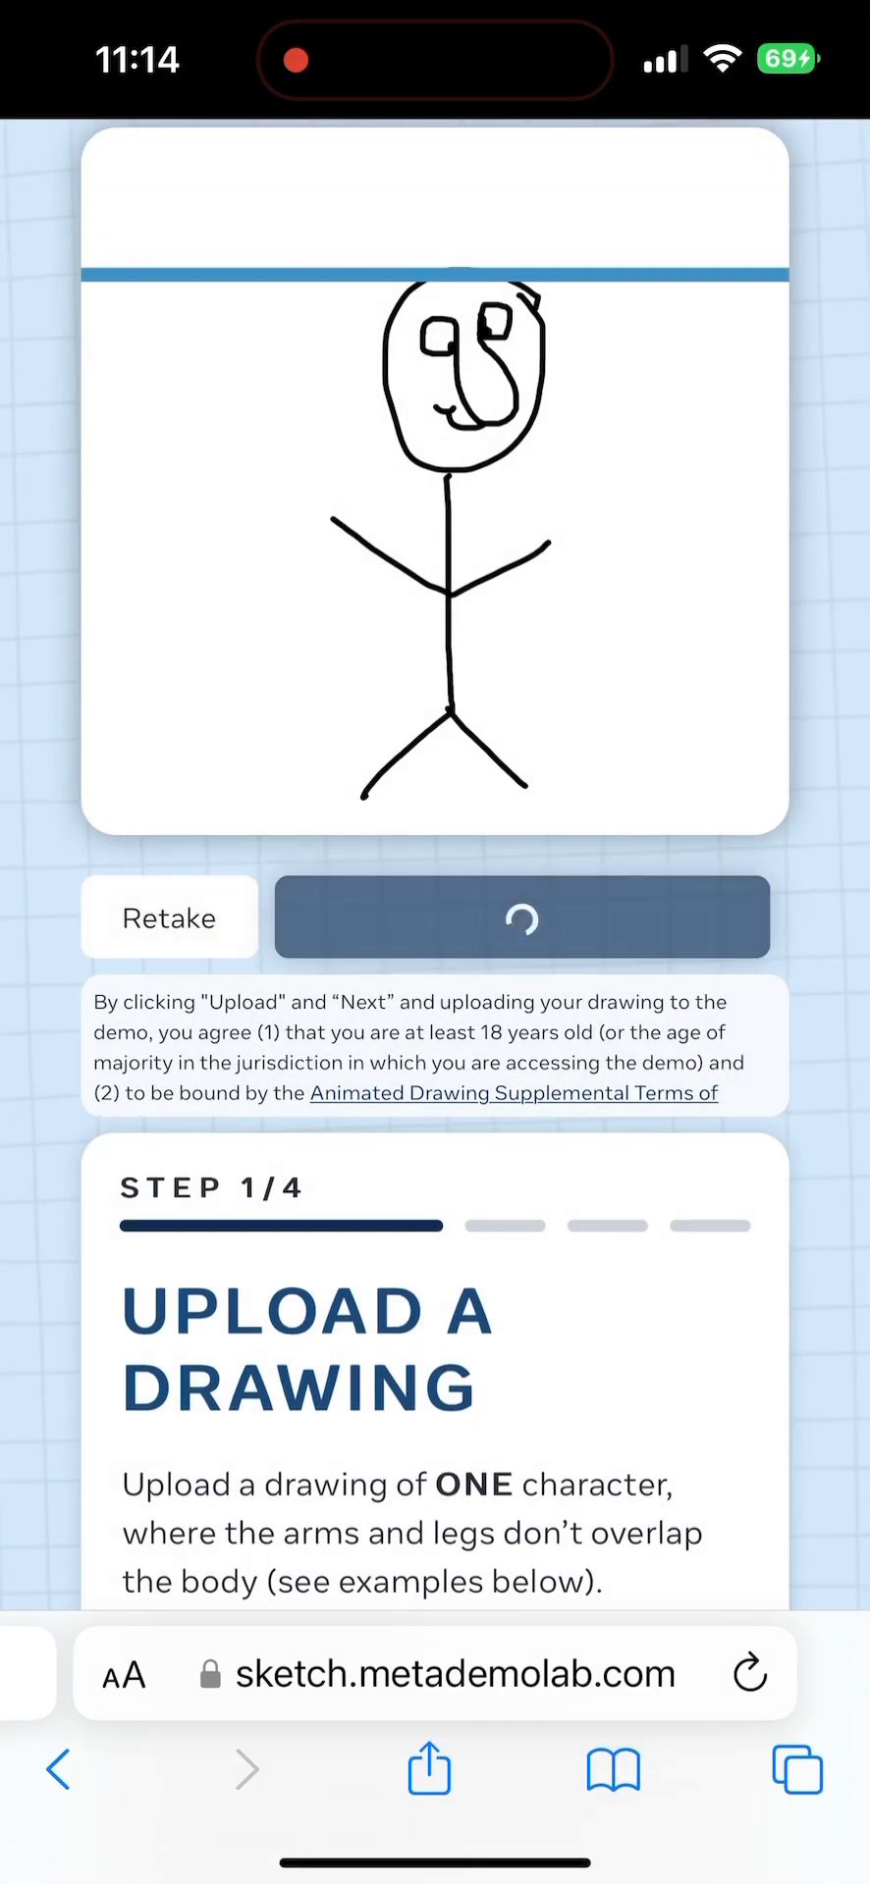
left_click(521, 916)
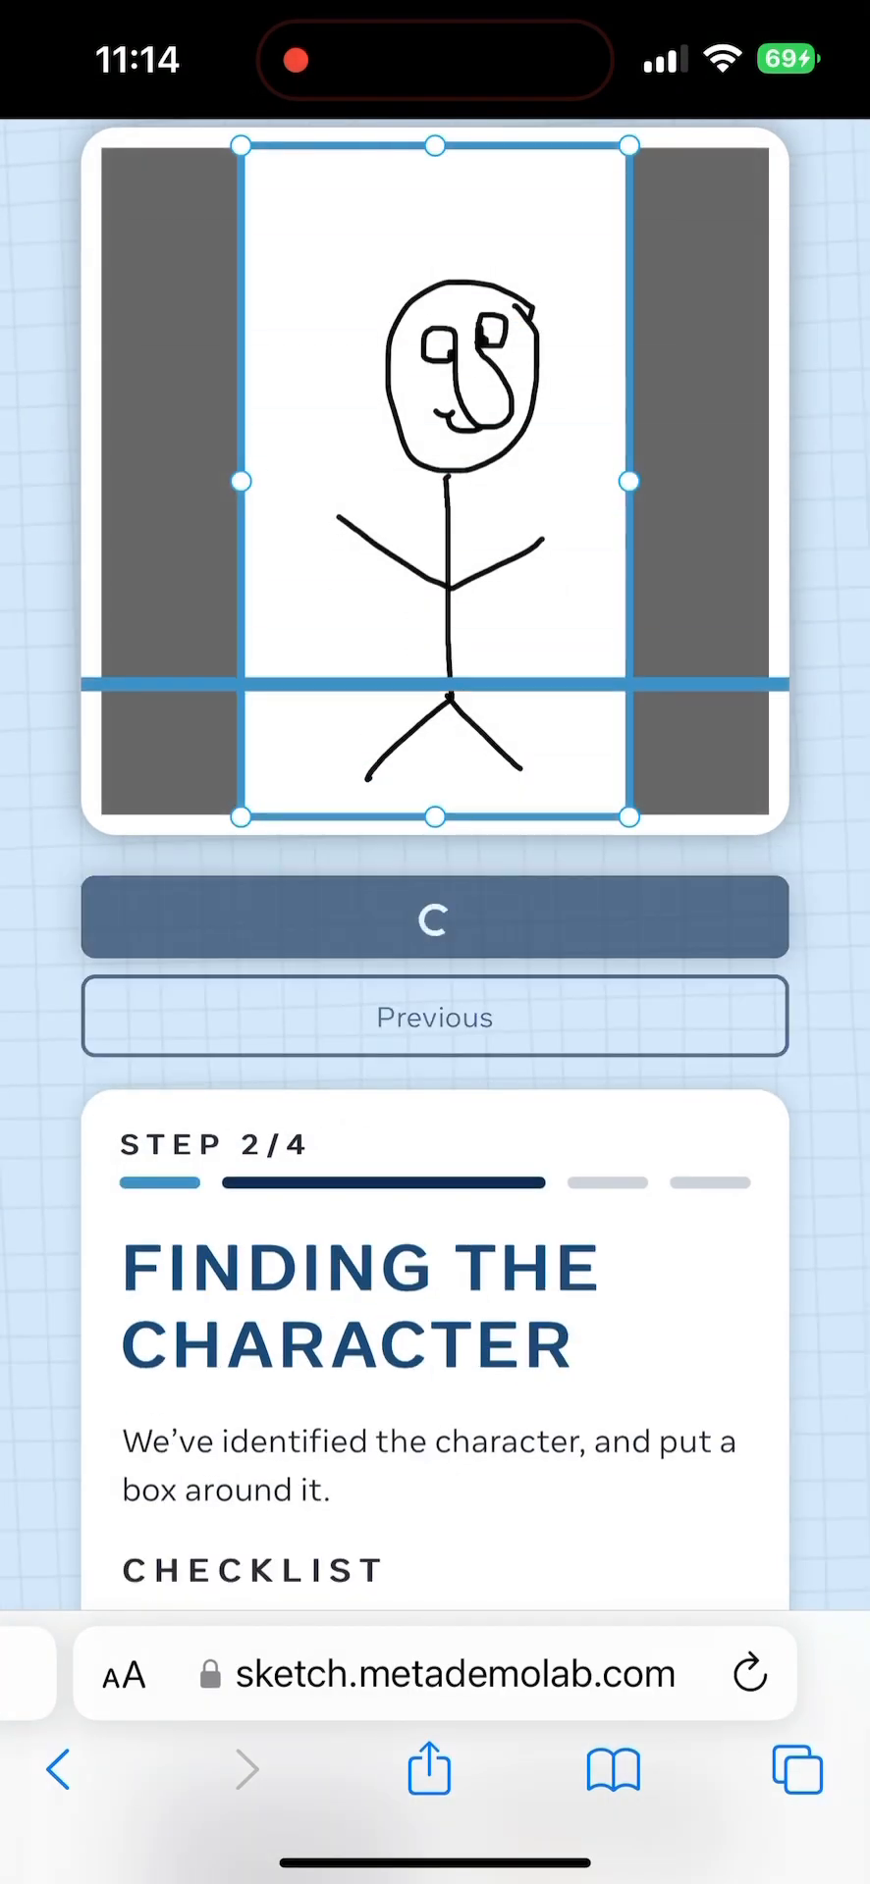
left_click(434, 917)
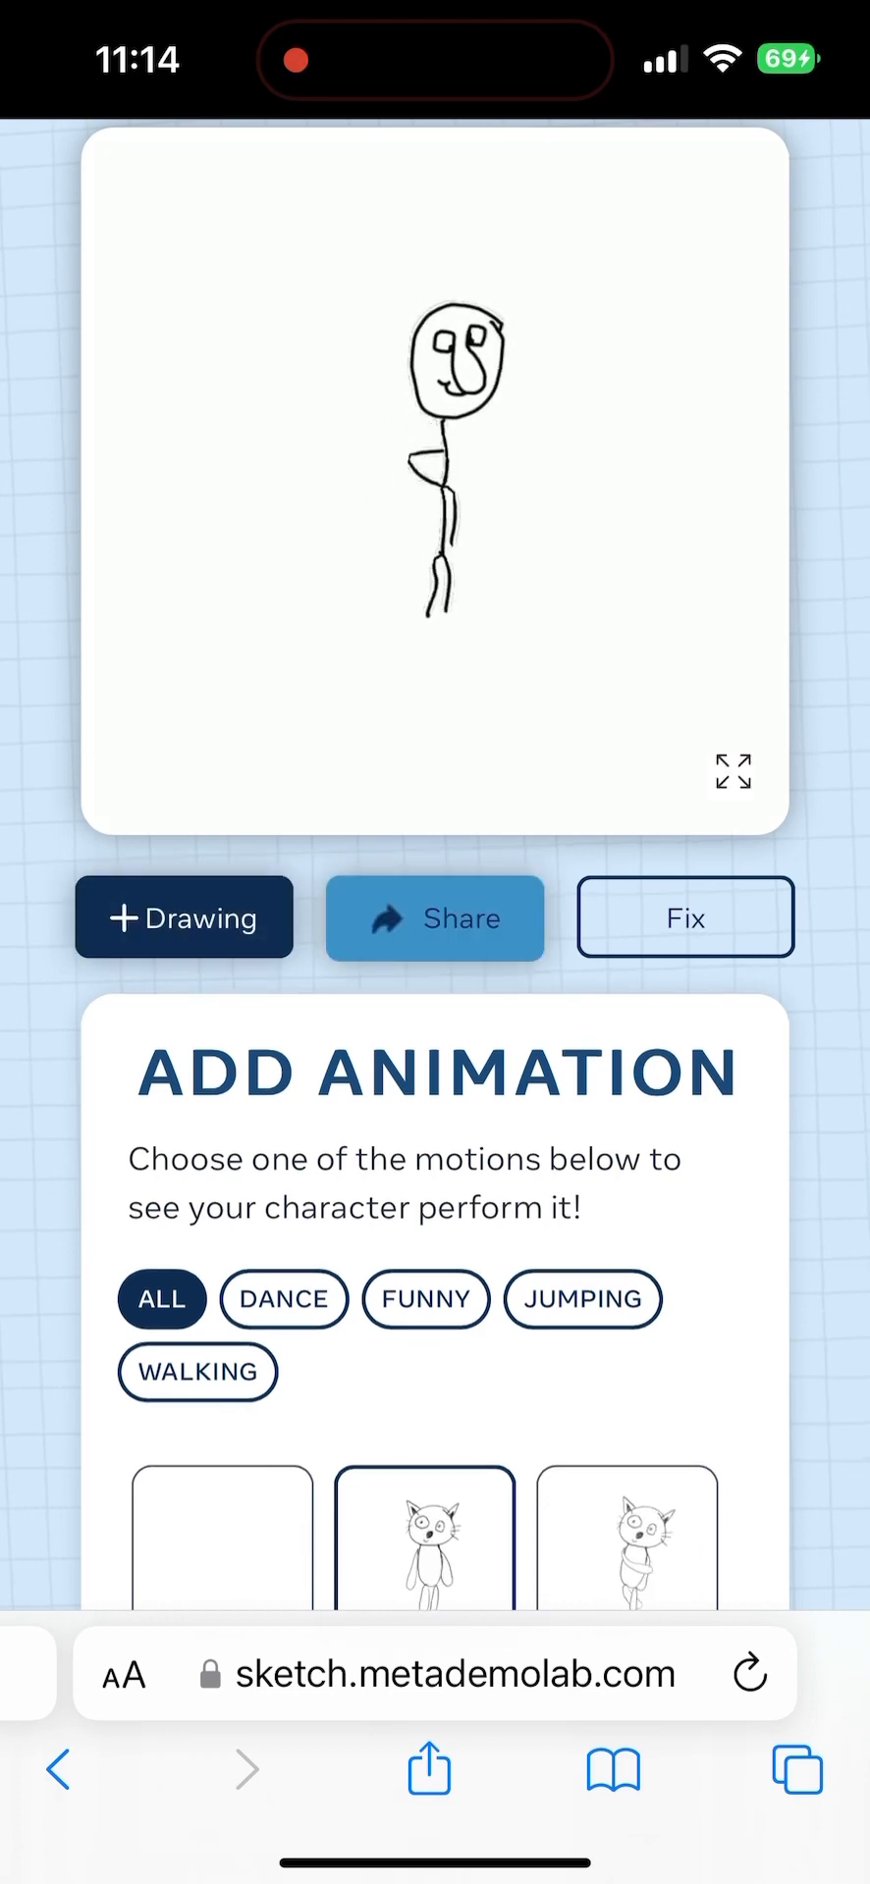
Step: Play a walking motion on the stick figure, then filter to FUNNY motions
left_click(434, 917)
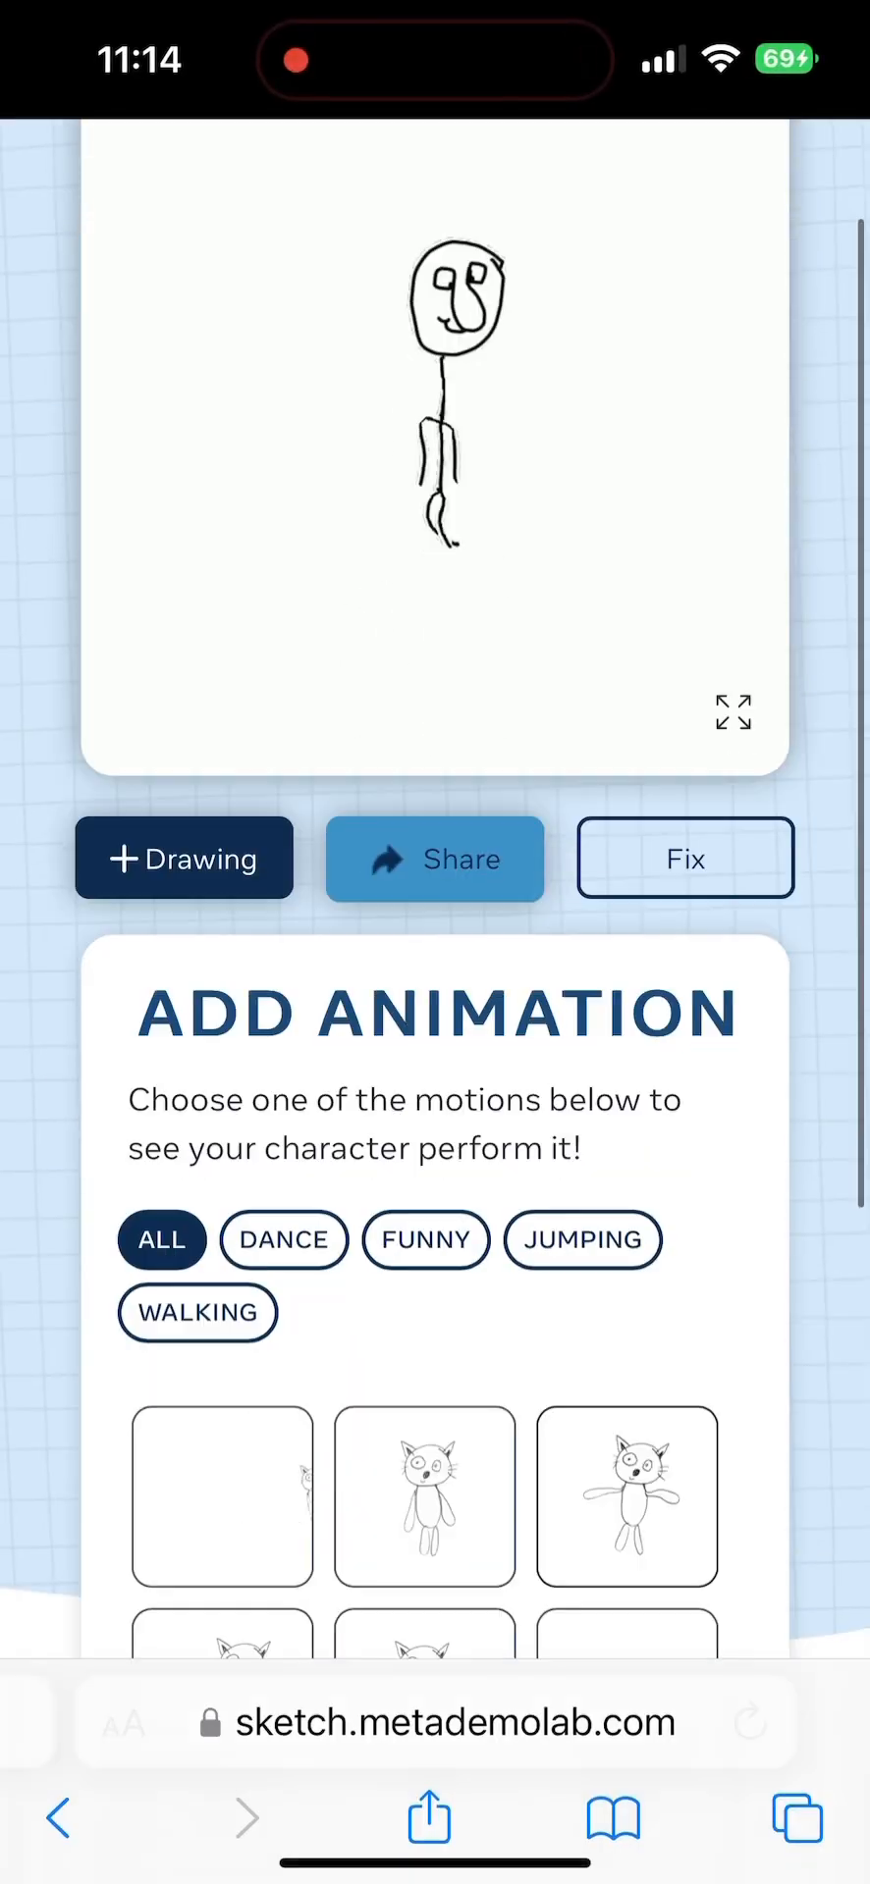
left_click(425, 1241)
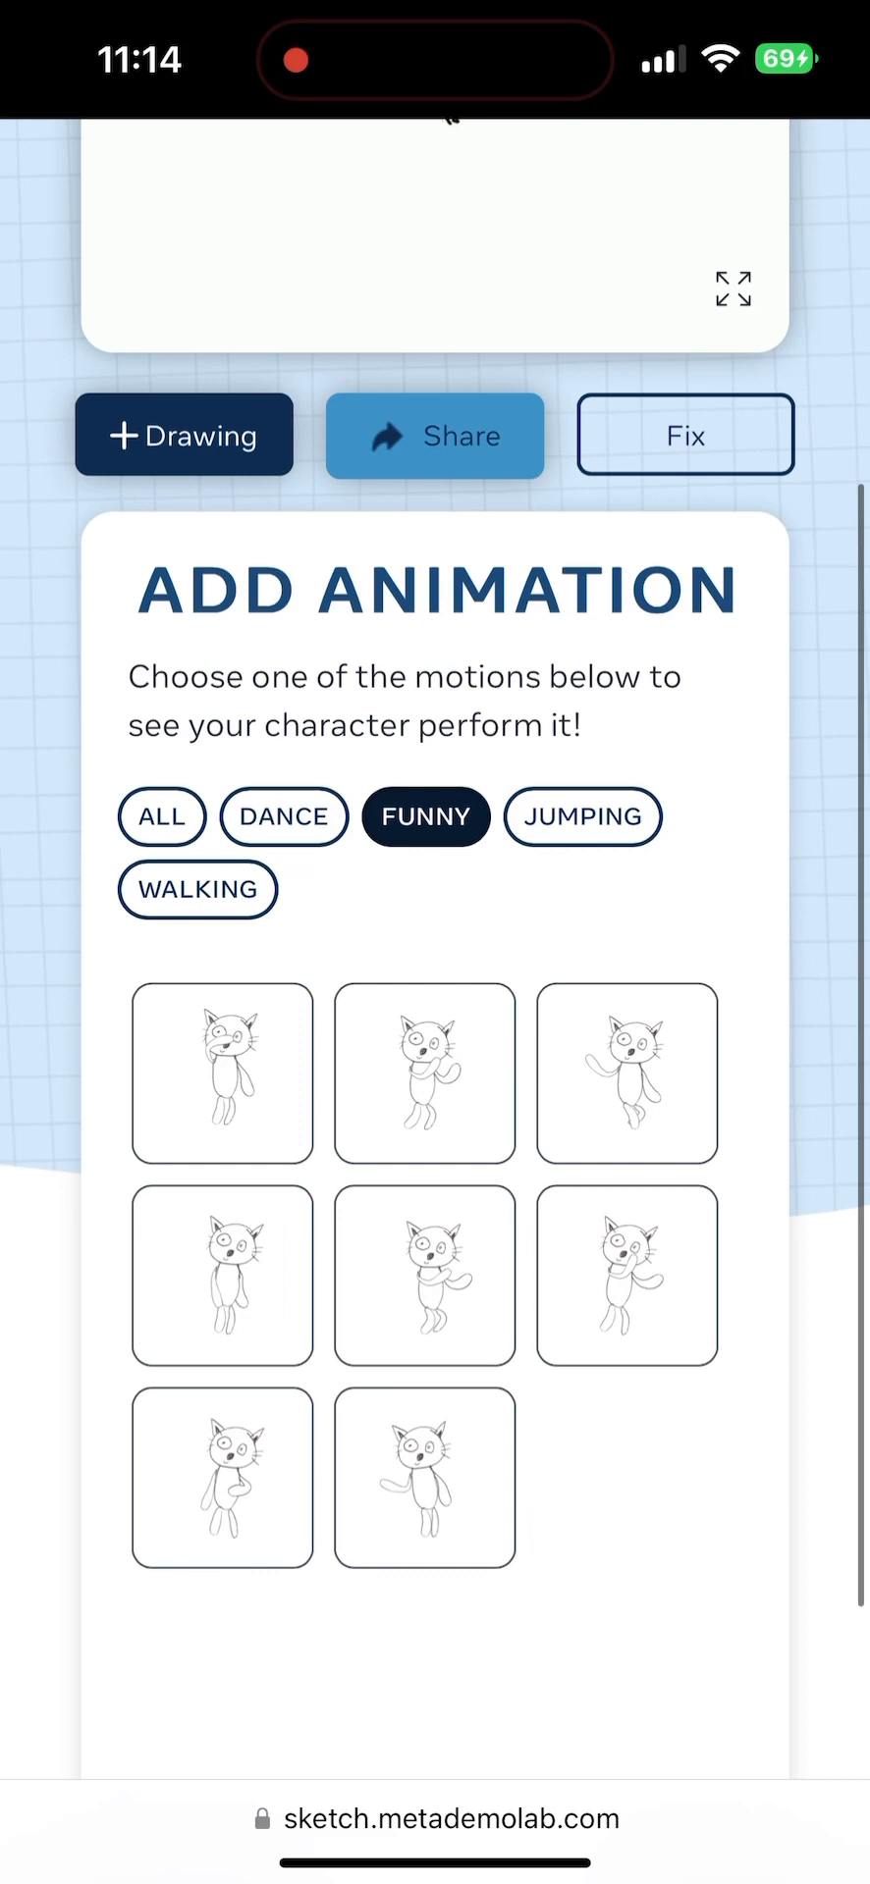